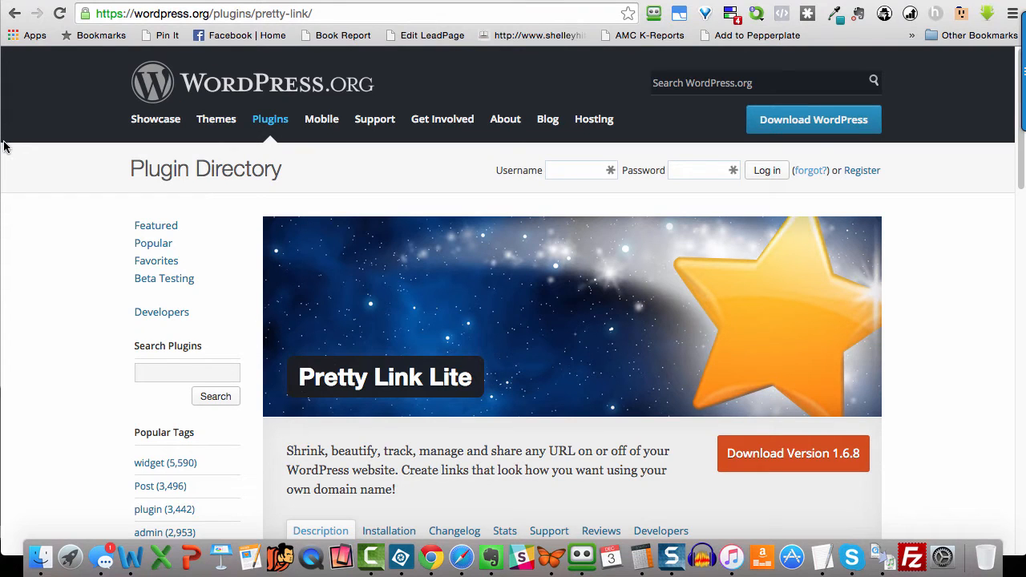
{"action": "mouse_move", "coordinate": [26, 155]}
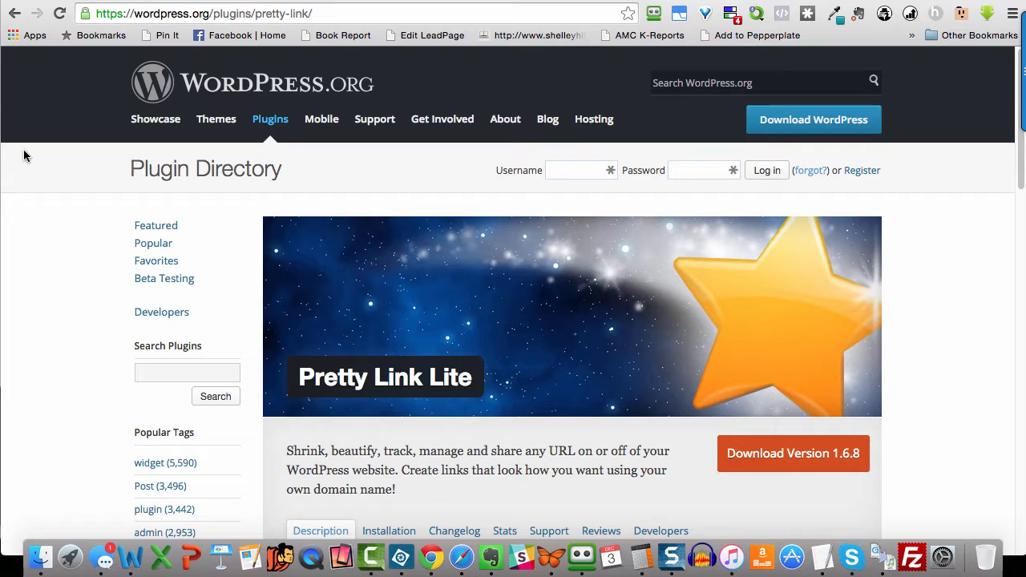
{"action": "mouse_move", "coordinate": [37, 182]}
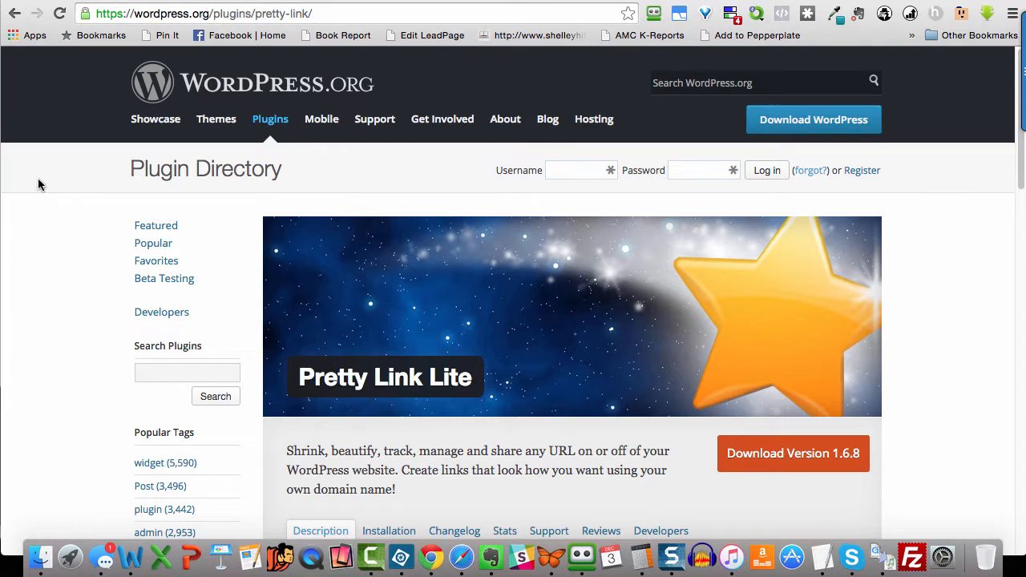
Step: Look over the installed plugins list before adding a new one
{"action": "scroll", "scroll_direction": "down", "scroll_amount": 3}
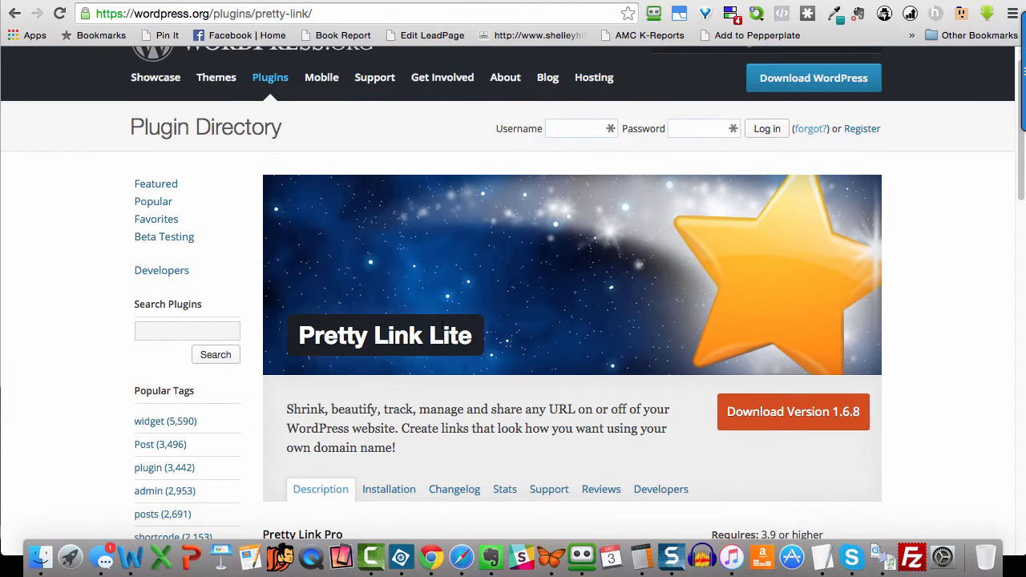
{"action": "scroll", "scroll_direction": "down", "scroll_amount": 3}
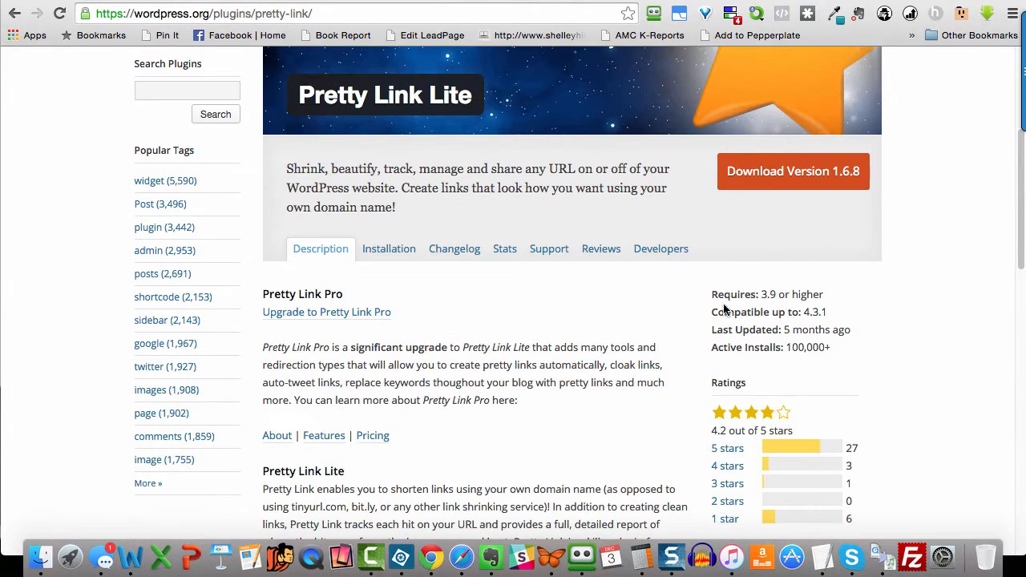
{"action": "scroll", "scroll_direction": "down", "scroll_amount": 3}
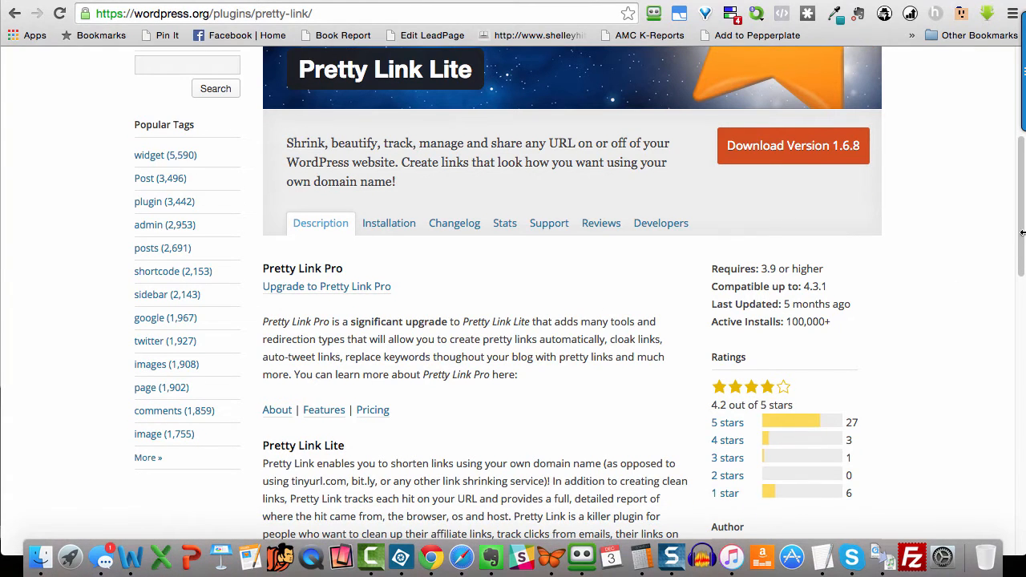
{"action": "scroll", "scroll_direction": "up", "scroll_amount": 3}
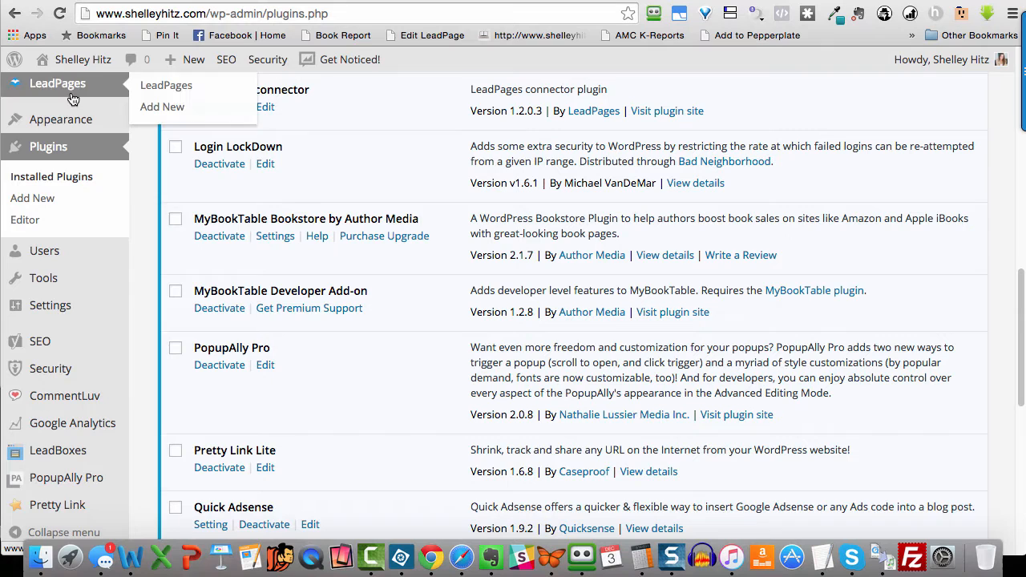
{"action": "mouse_move", "coordinate": [49, 151]}
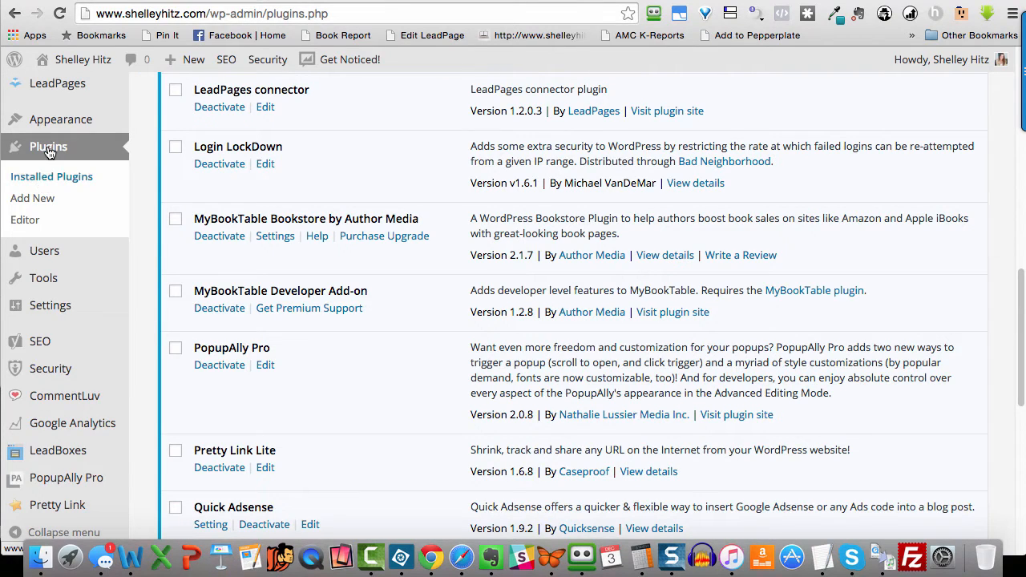
{"action": "mouse_move", "coordinate": [32, 198]}
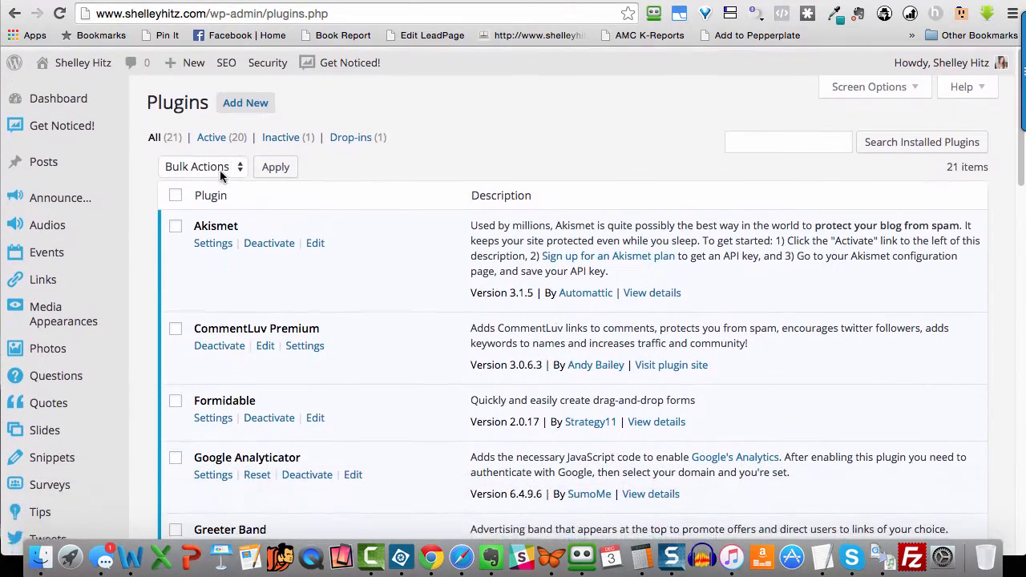
Step: Search the Add Plugins page for 'pretty link lite' and find it marked Installed
{"action": "left_click", "coordinate": [245, 100]}
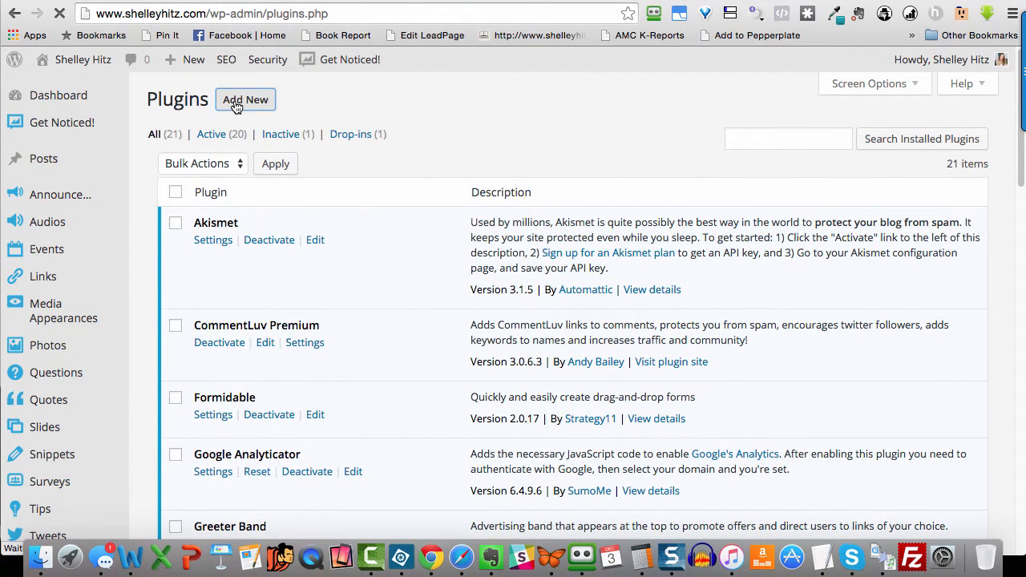
{"action": "left_click", "coordinate": [246, 99]}
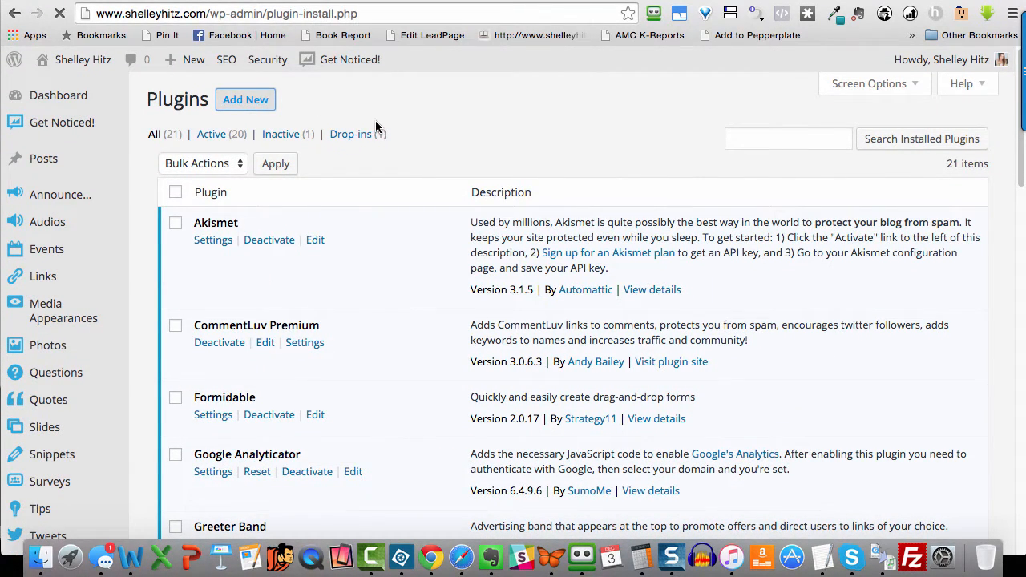
{"action": "left_click", "coordinate": [245, 99]}
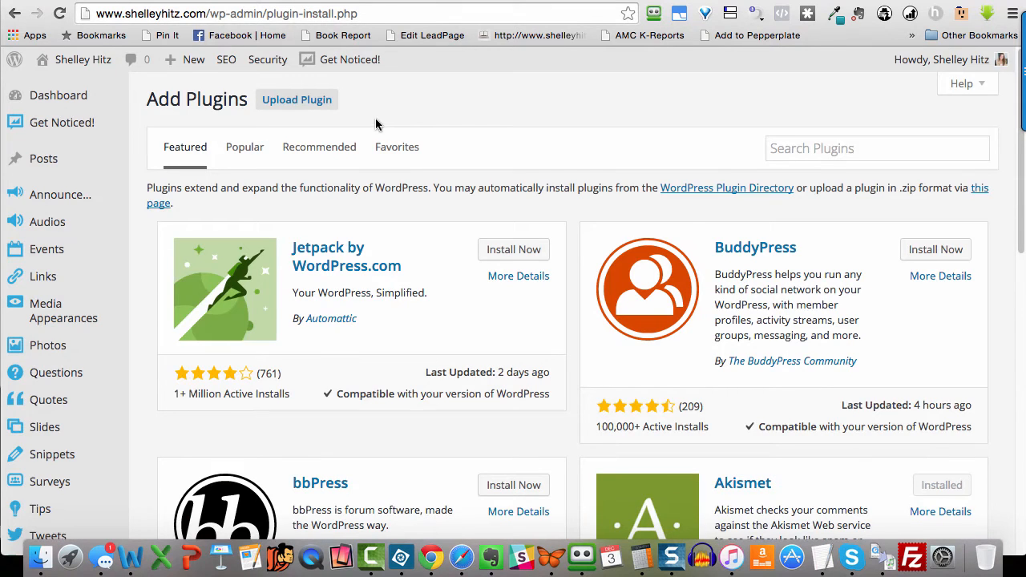
{"action": "left_click", "coordinate": [877, 148]}
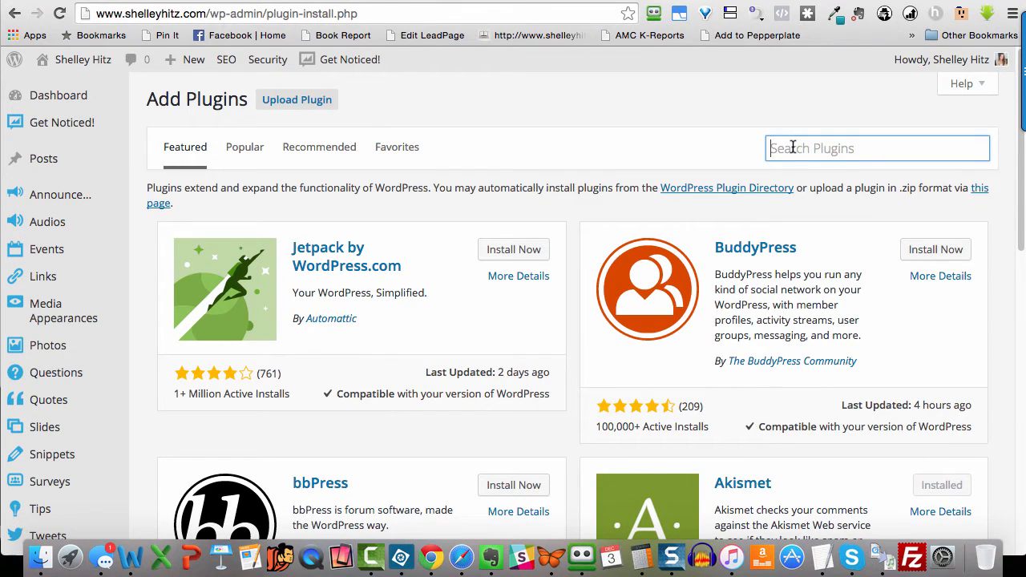
{"action": "type", "text": "pretty link lite"}
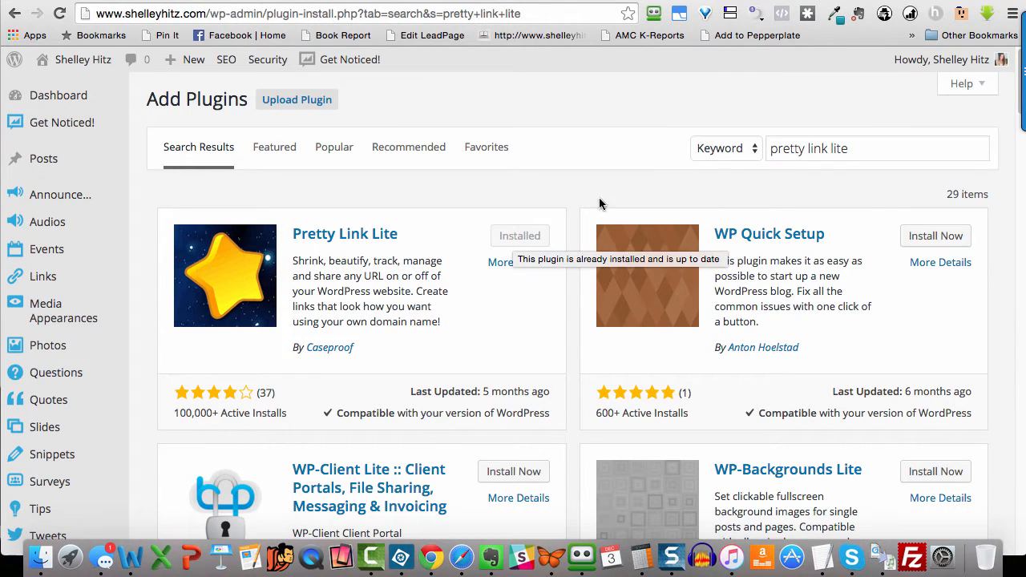
{"action": "mouse_move", "coordinate": [574, 165]}
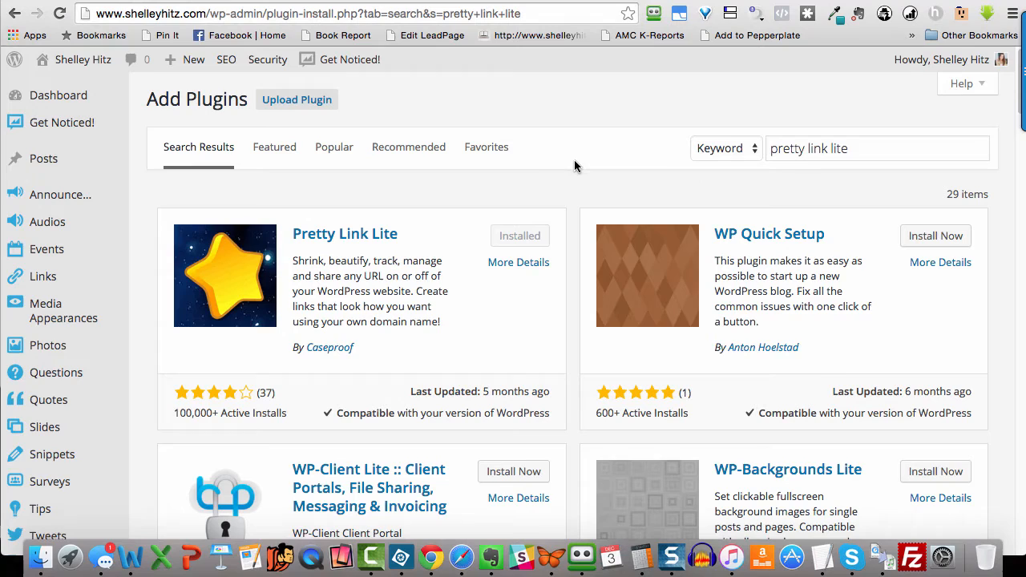
{"action": "mouse_move", "coordinate": [247, 246]}
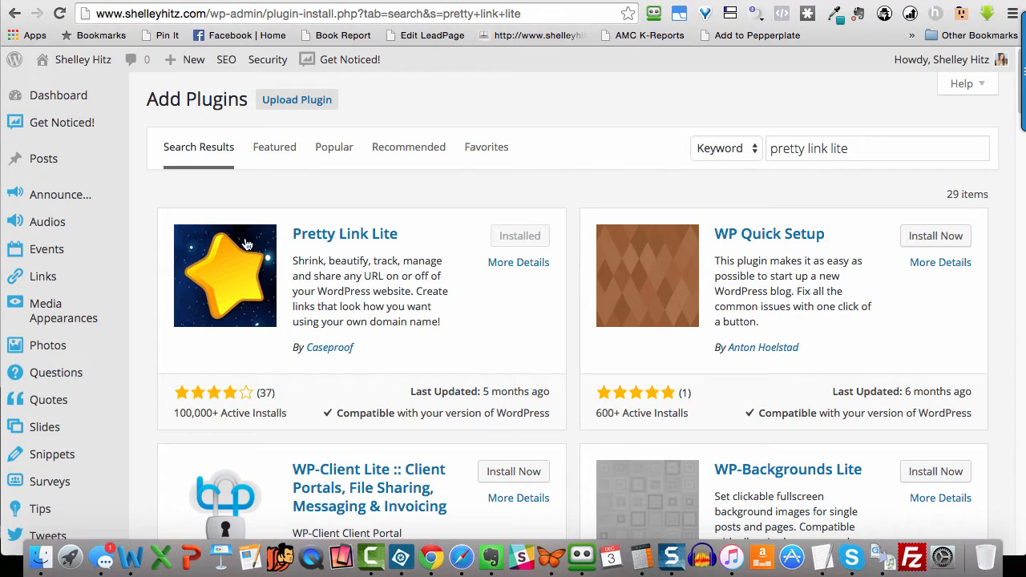
{"action": "mouse_move", "coordinate": [149, 279]}
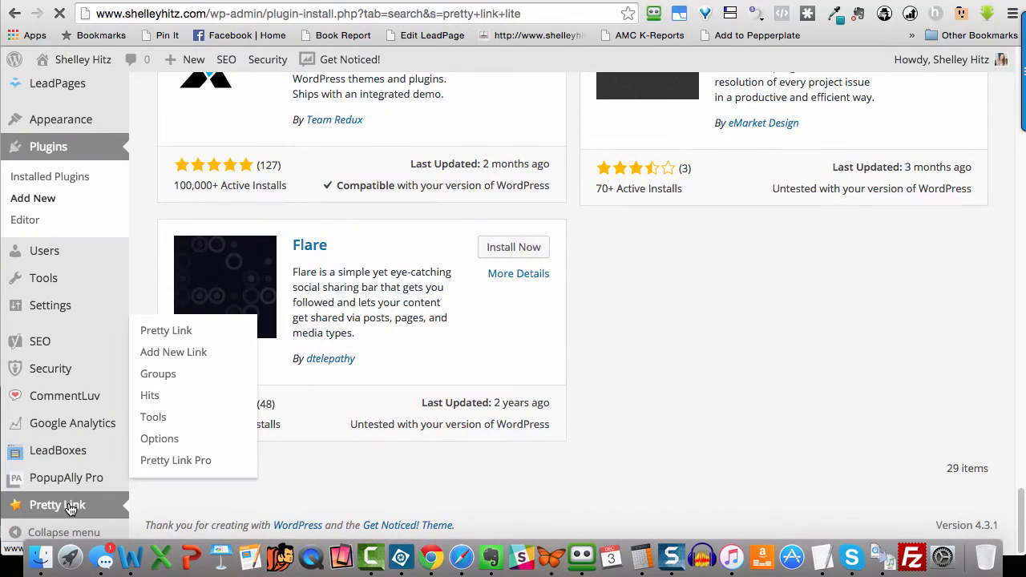
Step: Show the Pretty Link Links page listing the site's 156 short links with hits and targets
{"action": "left_click", "coordinate": [166, 331]}
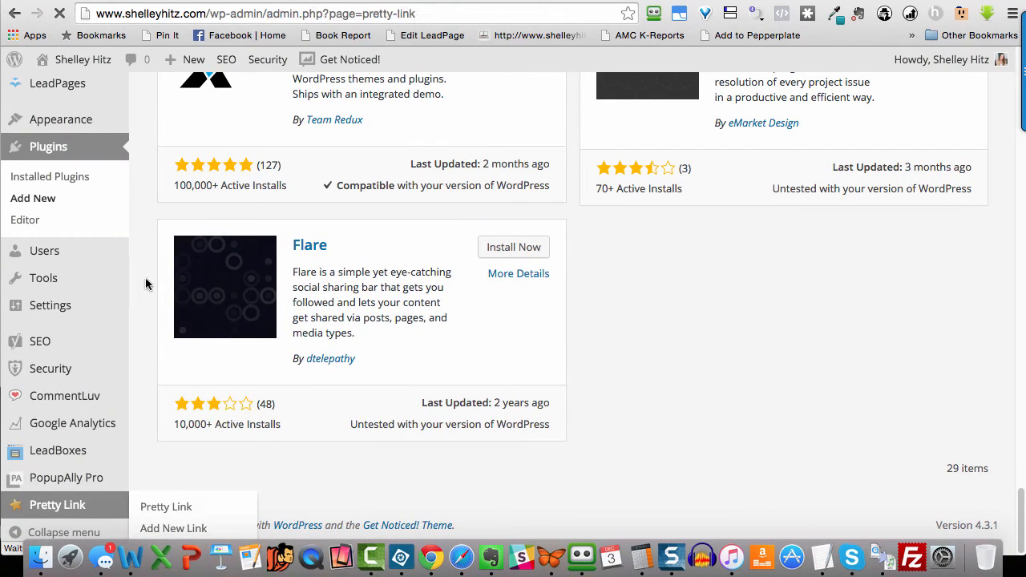
{"action": "left_click", "coordinate": [166, 506]}
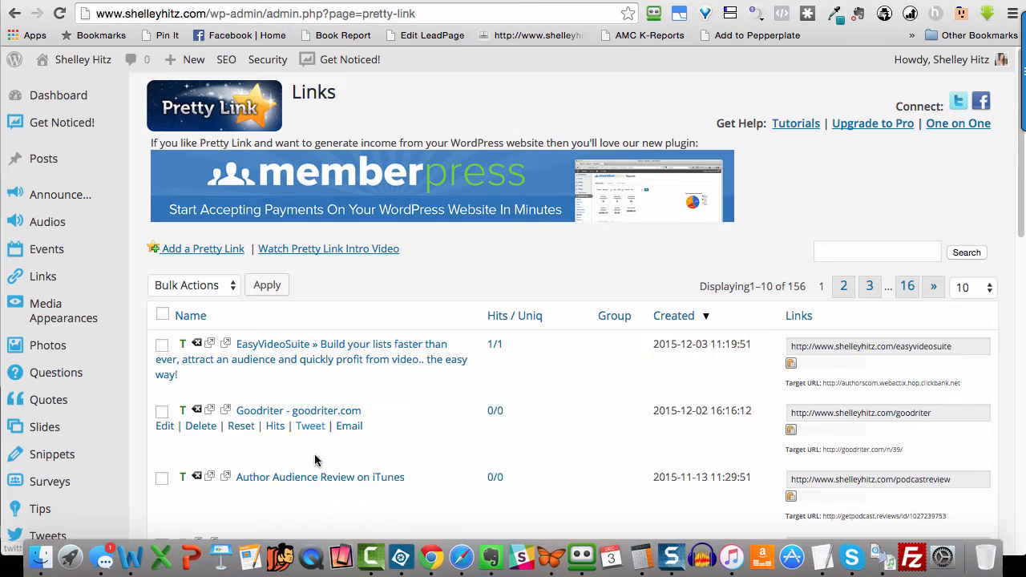
{"action": "mouse_move", "coordinate": [258, 485]}
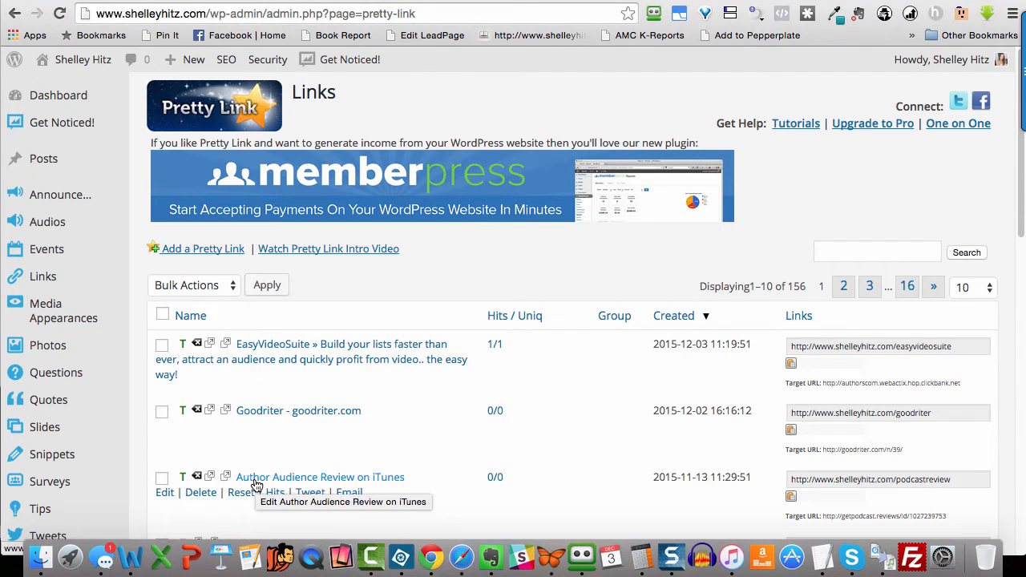
{"action": "mouse_move", "coordinate": [829, 495]}
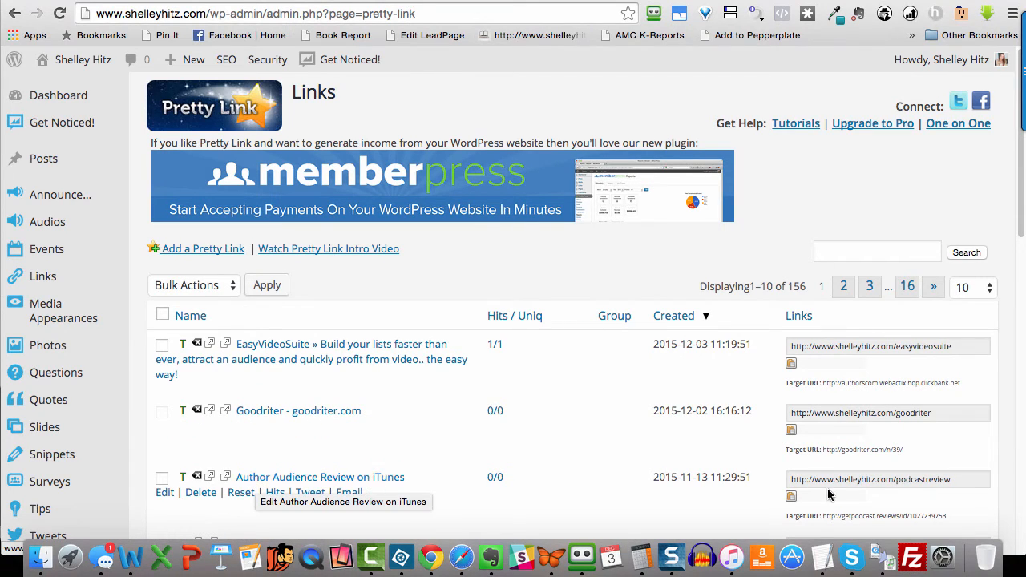
{"action": "mouse_move", "coordinate": [841, 486]}
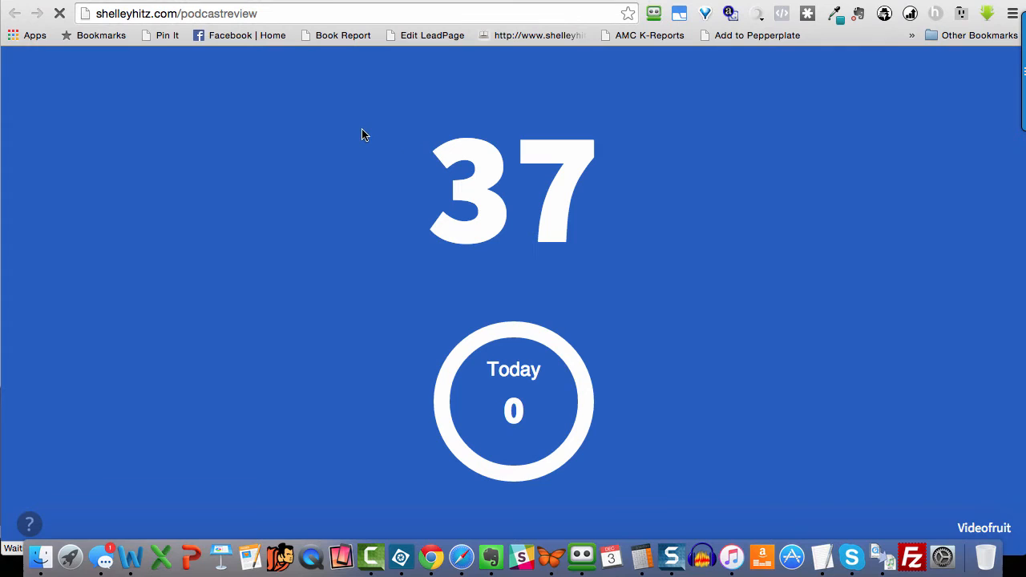
{"action": "mouse_move", "coordinate": [371, 129]}
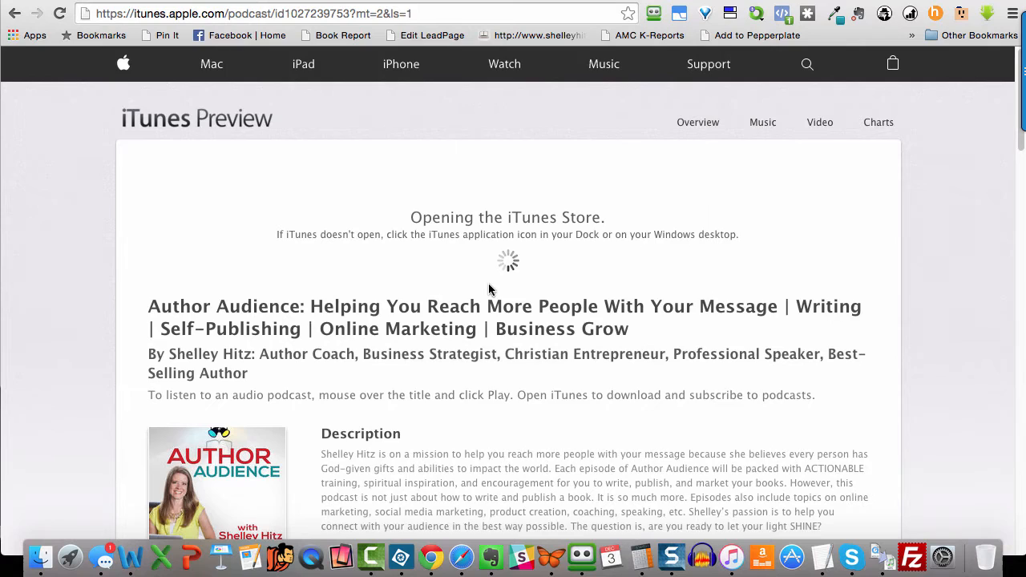
Step: Return from the iTunes podcast preview to the Pretty Link Links list
{"action": "scroll", "scroll_direction": "down", "scroll_amount": 3}
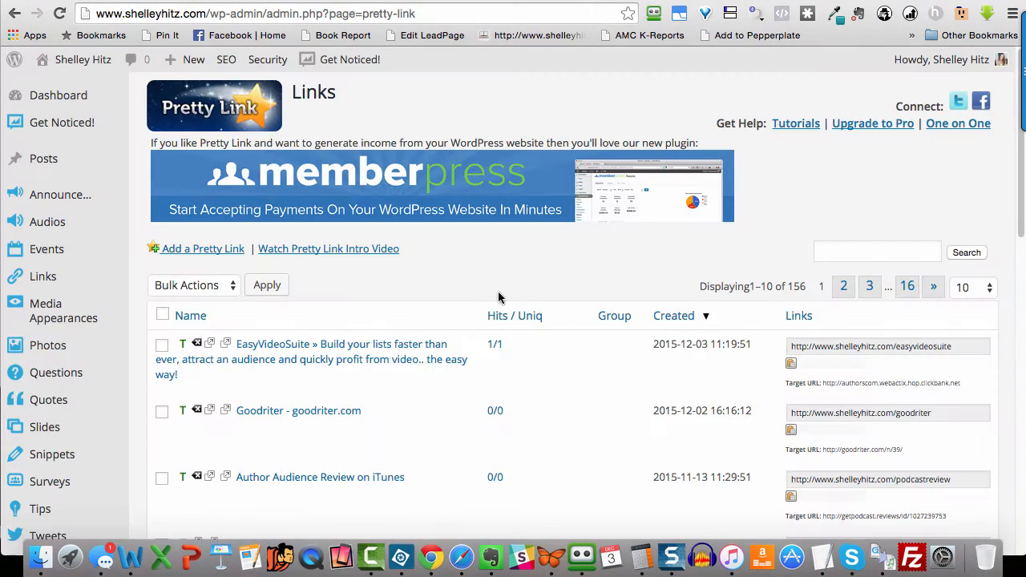
Step: Start a blank Add a Pretty Link form with the Target URL field ready for input
{"action": "left_click", "coordinate": [202, 249]}
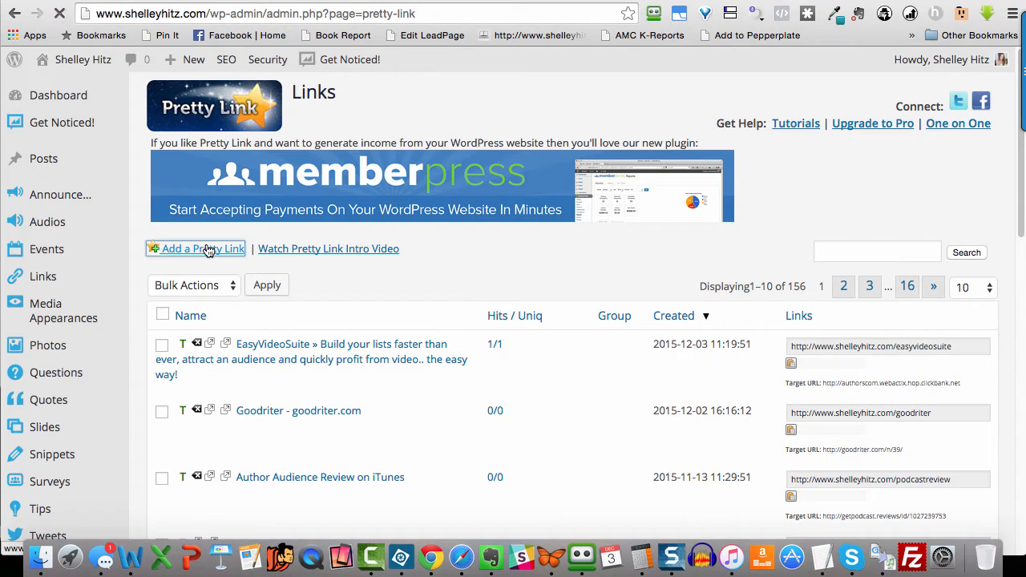
{"action": "left_click", "coordinate": [201, 249]}
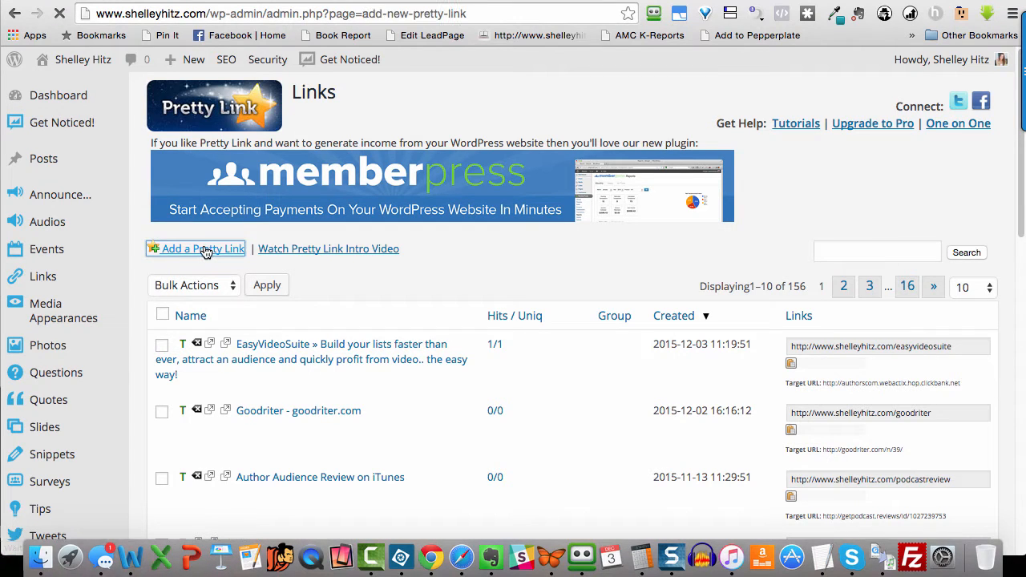
{"action": "left_click", "coordinate": [201, 248]}
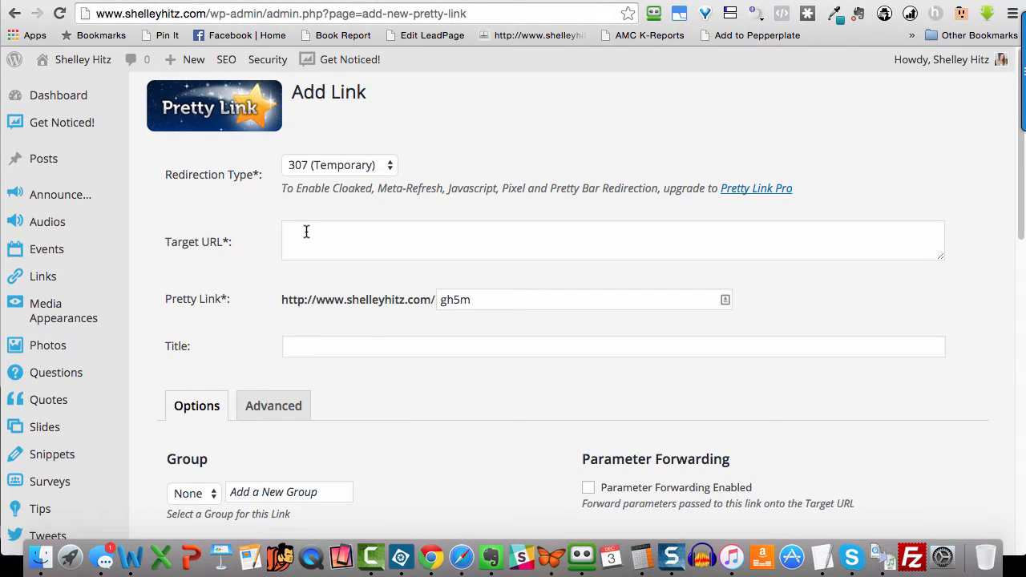
{"action": "left_click", "coordinate": [416, 240]}
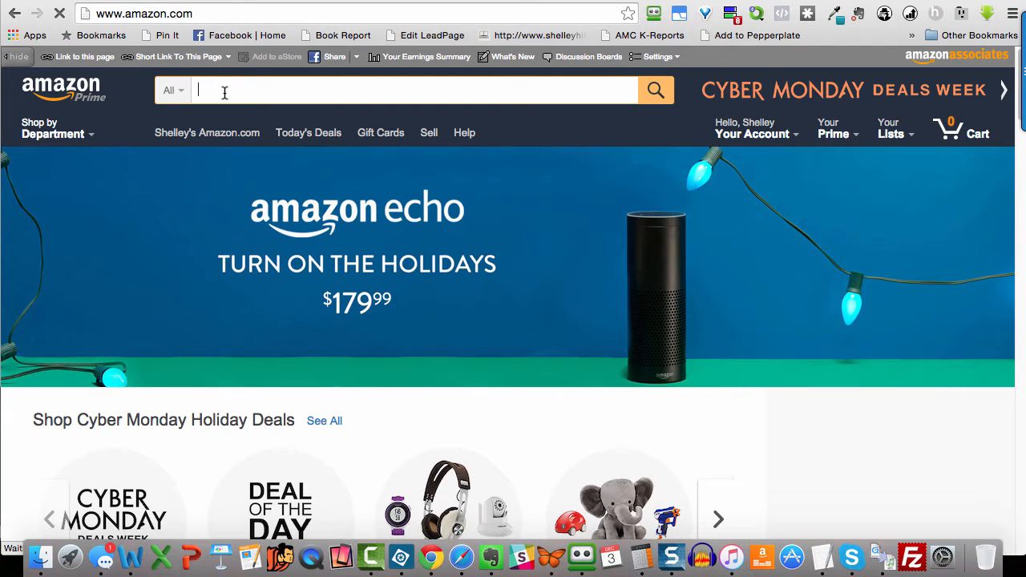
Step: Find the Outline to Finish Line Kindle book on Amazon and copy its trimmed product address
{"action": "type", "text": "shelley hitz"}
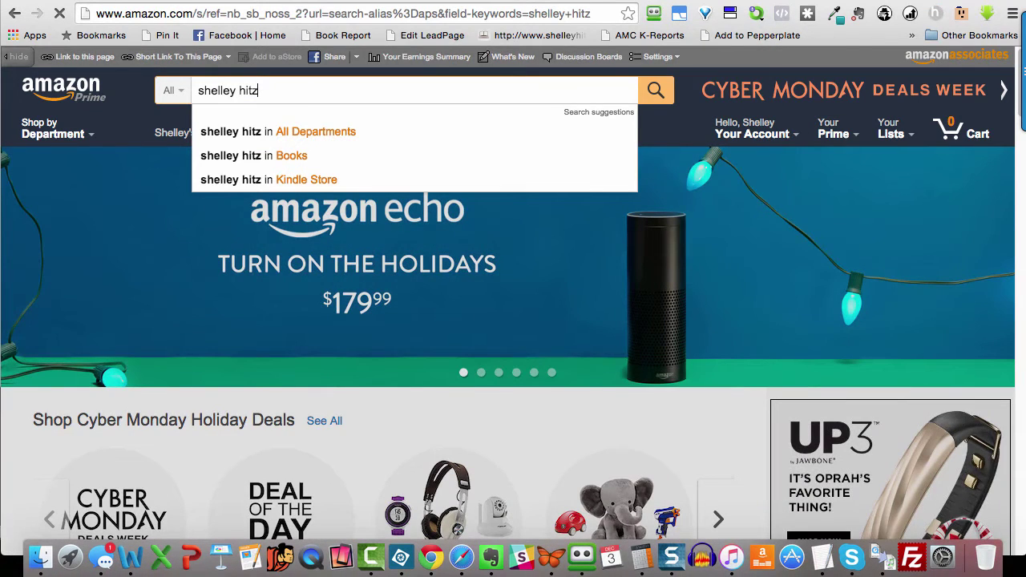
{"action": "left_click", "coordinate": [655, 89]}
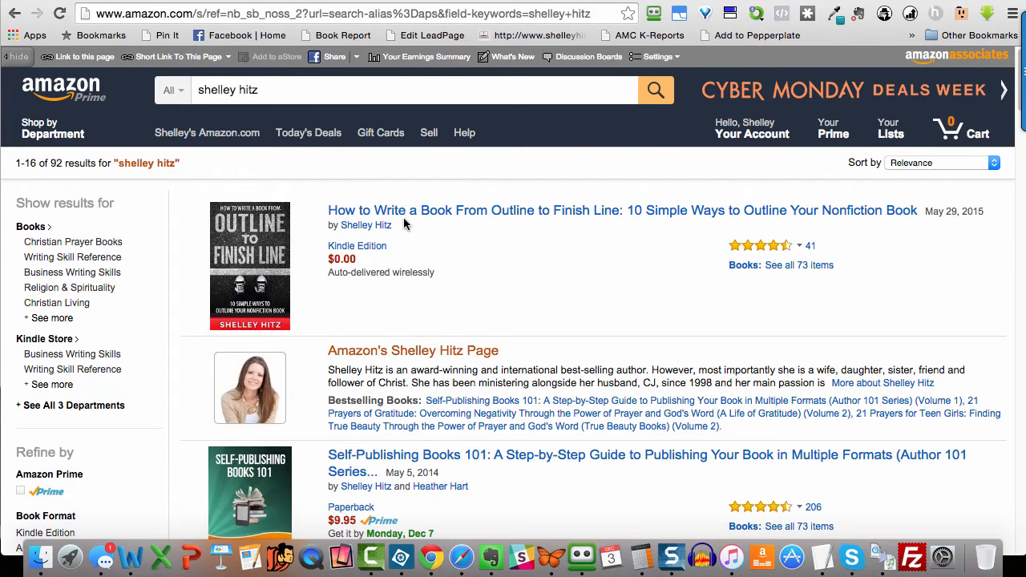
{"action": "left_click", "coordinate": [414, 210]}
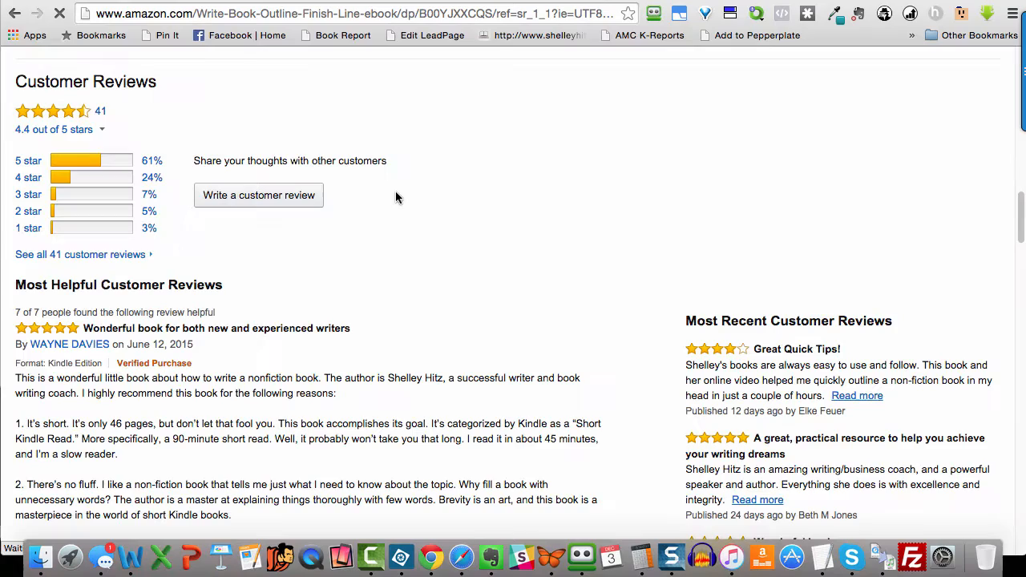
{"action": "scroll", "scroll_direction": "up", "scroll_amount": 3}
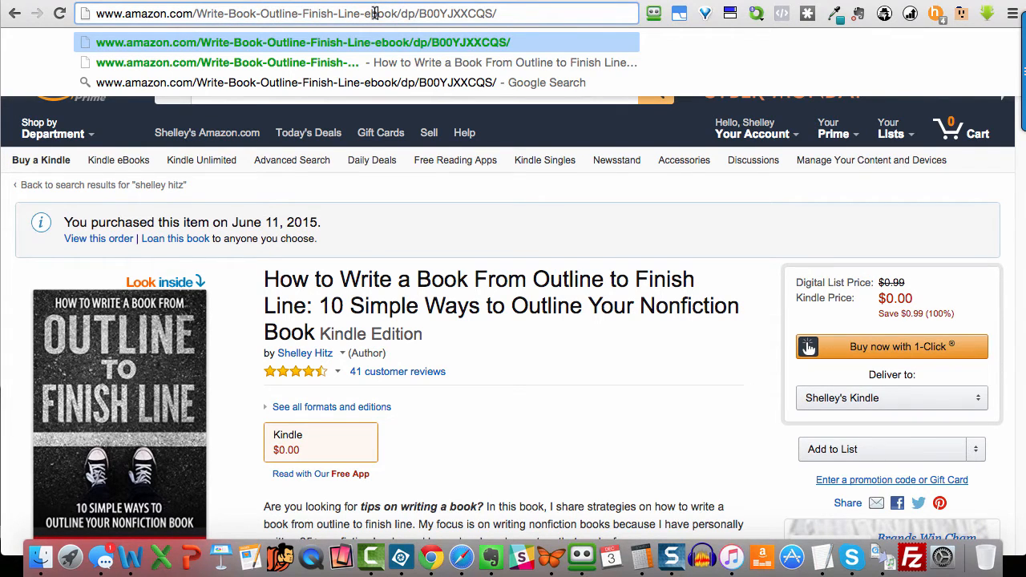
{"action": "right_click", "coordinate": [373, 14]}
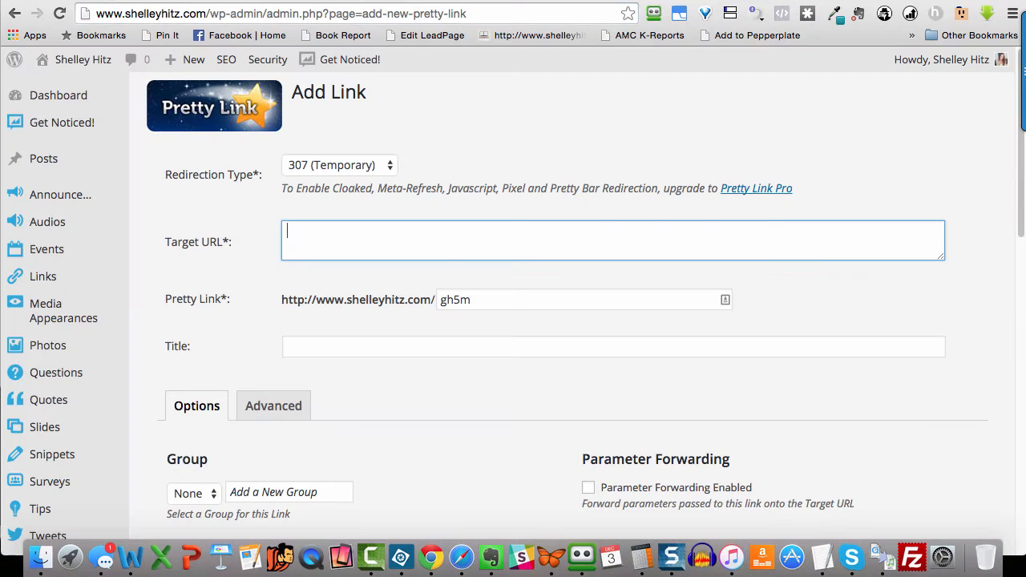
Step: Create a Pretty Link to the Amazon book URL (dp/B00YJXXCQS) with slug 'outlinetofinishline'
{"action": "type", "text": "http://www.amazon.com/Write-Book-Outline-Finish-Line-ebook/dp/B00YJXXCQS/"}
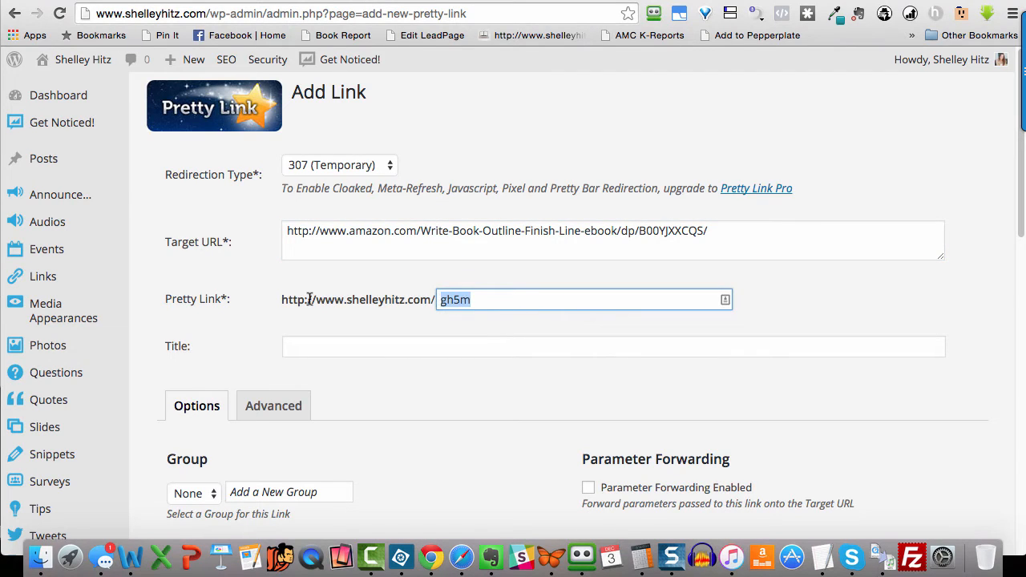
{"action": "type", "text": "outlineto"}
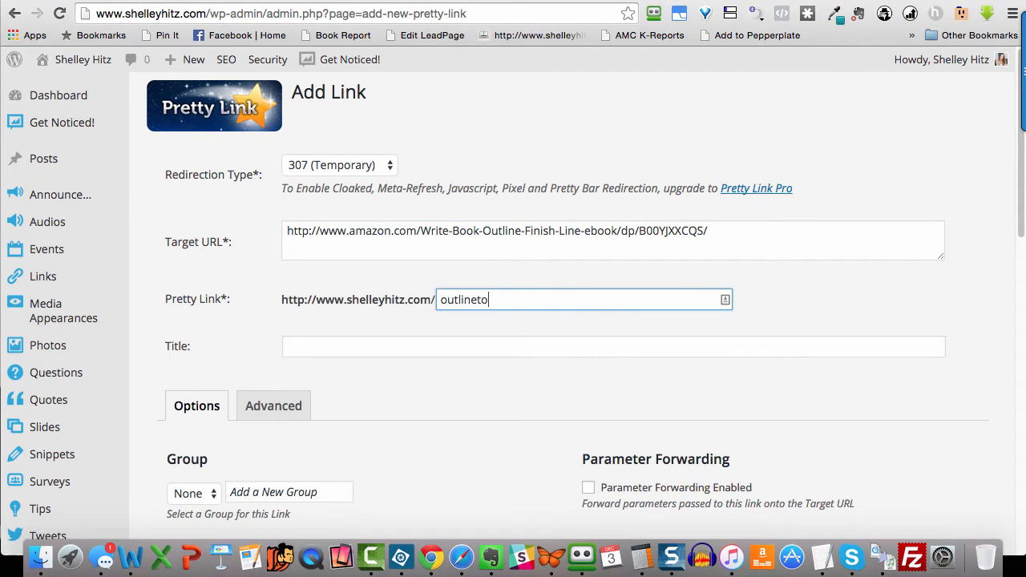
{"action": "type", "text": "finishline"}
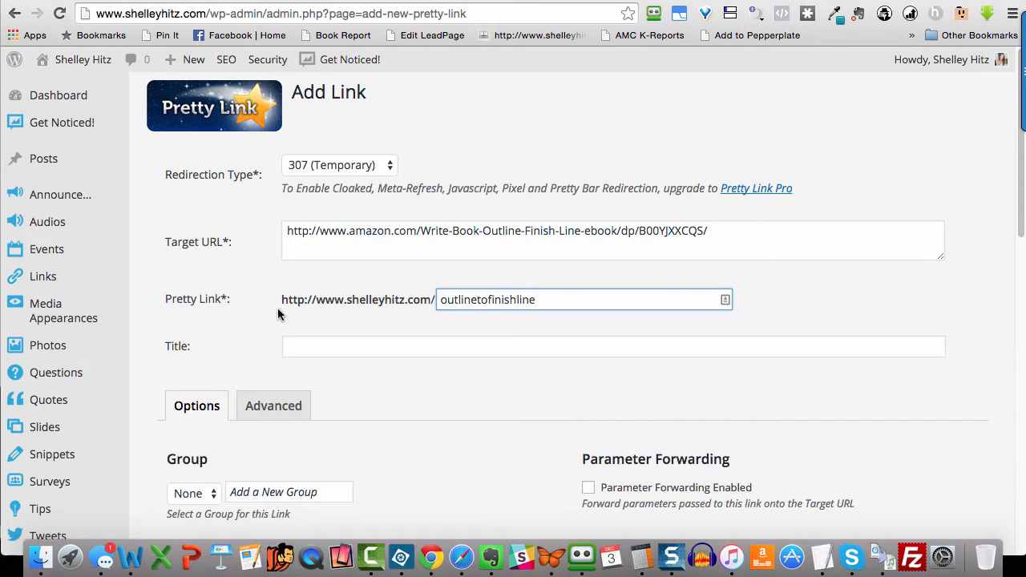
{"action": "scroll", "scroll_direction": "down", "scroll_amount": 3}
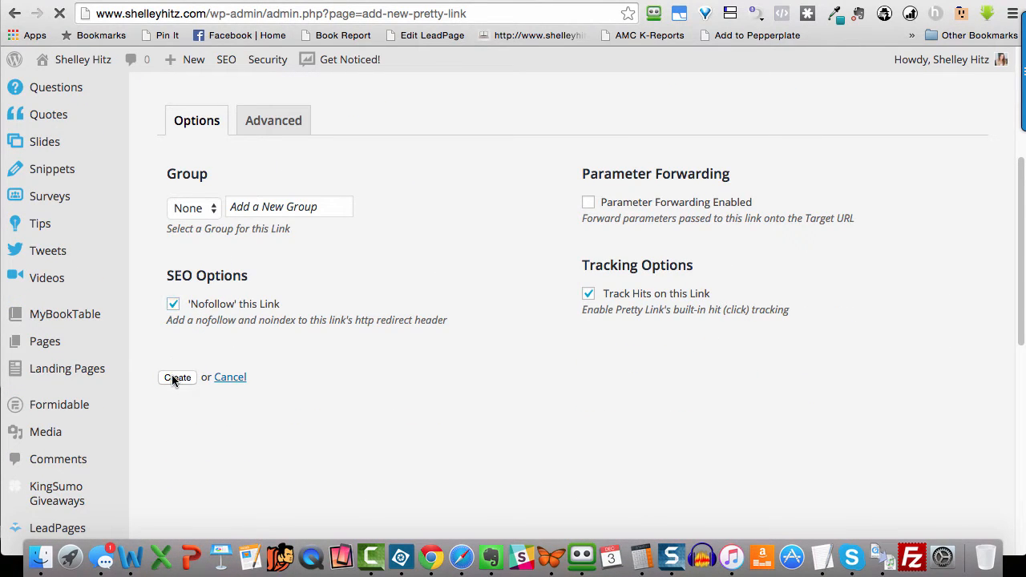
{"action": "left_click", "coordinate": [176, 378]}
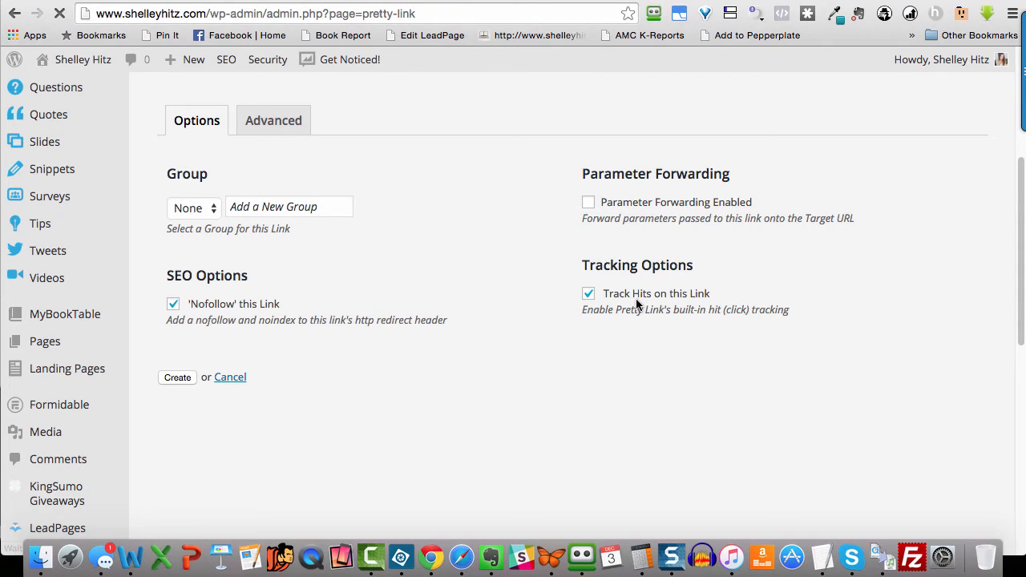
Step: Change the taken slug to 'outlinetofinishlinekindle' and resubmit the link
{"action": "left_click", "coordinate": [177, 377]}
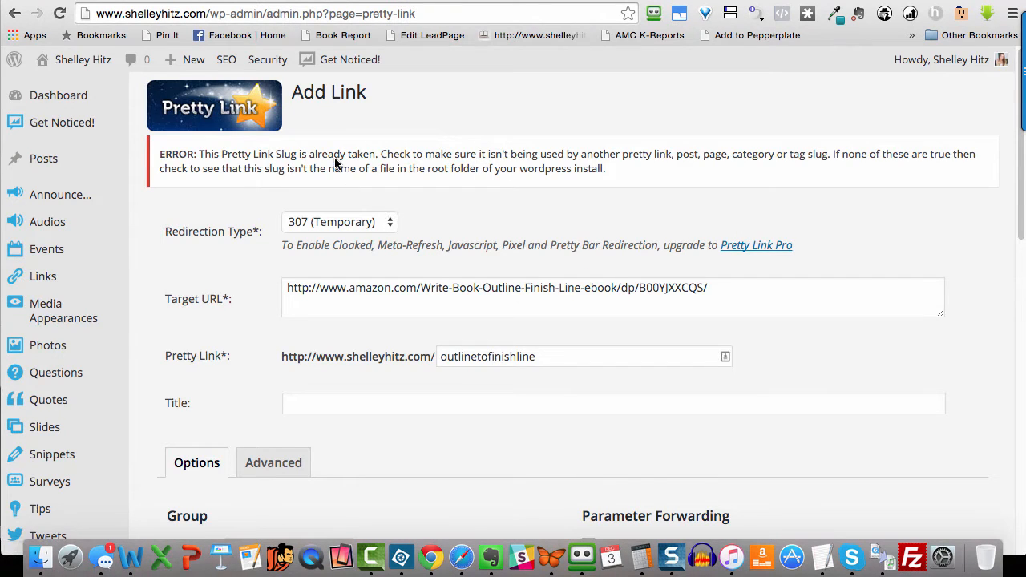
{"action": "left_click", "coordinate": [535, 357]}
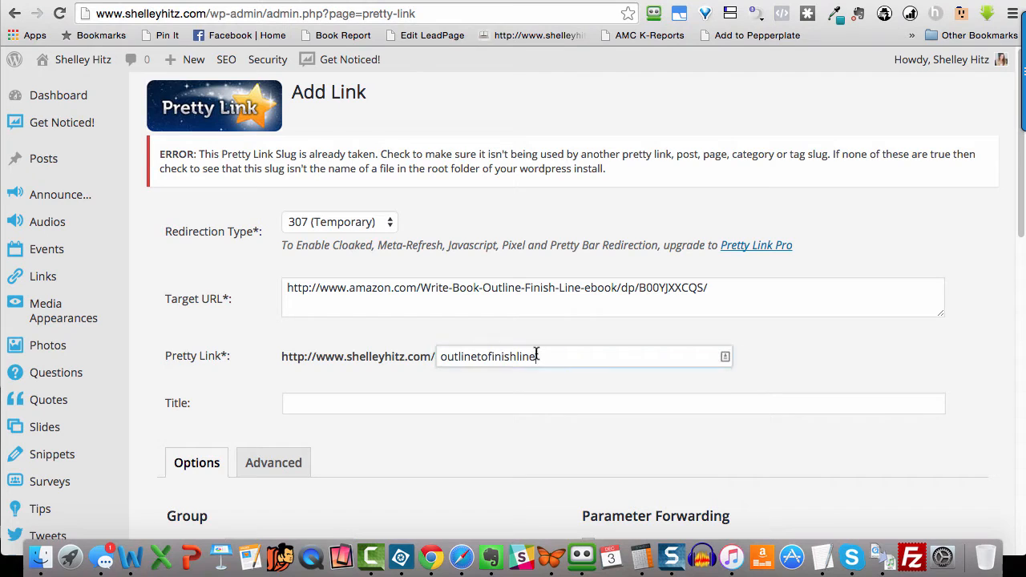
{"action": "type", "text": "kindle"}
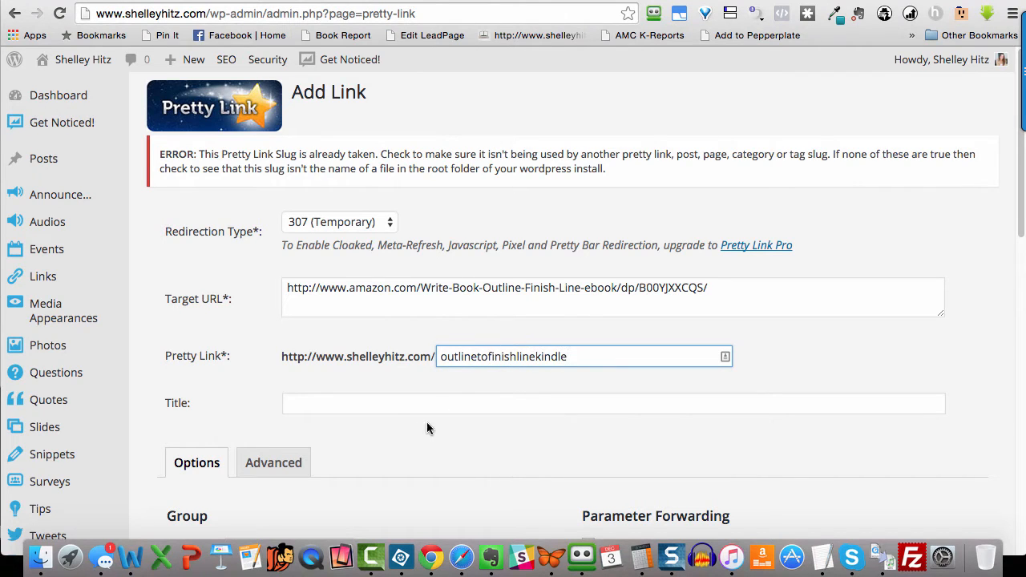
{"action": "scroll", "scroll_direction": "down", "scroll_amount": 3}
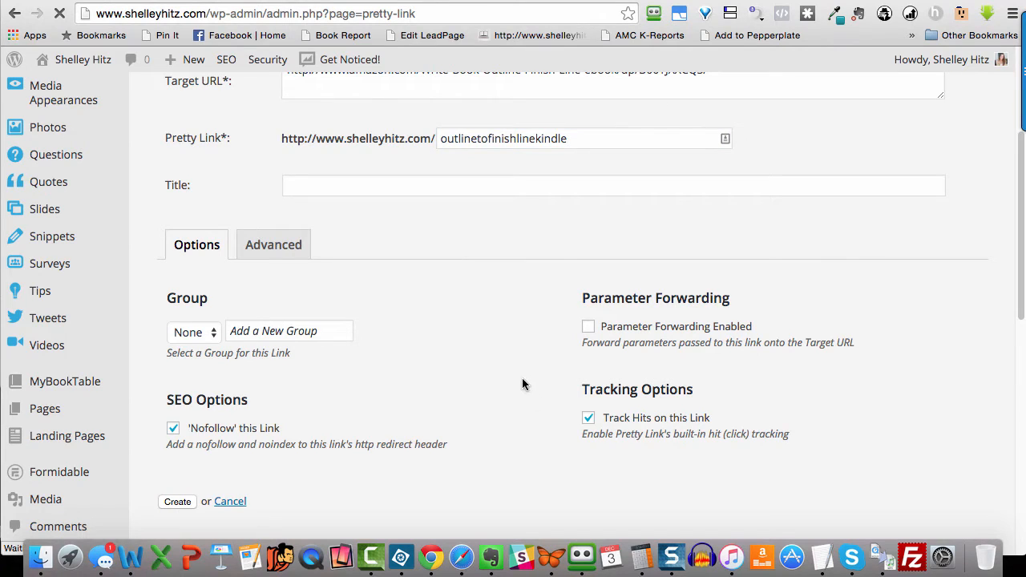
{"action": "mouse_move", "coordinate": [503, 287]}
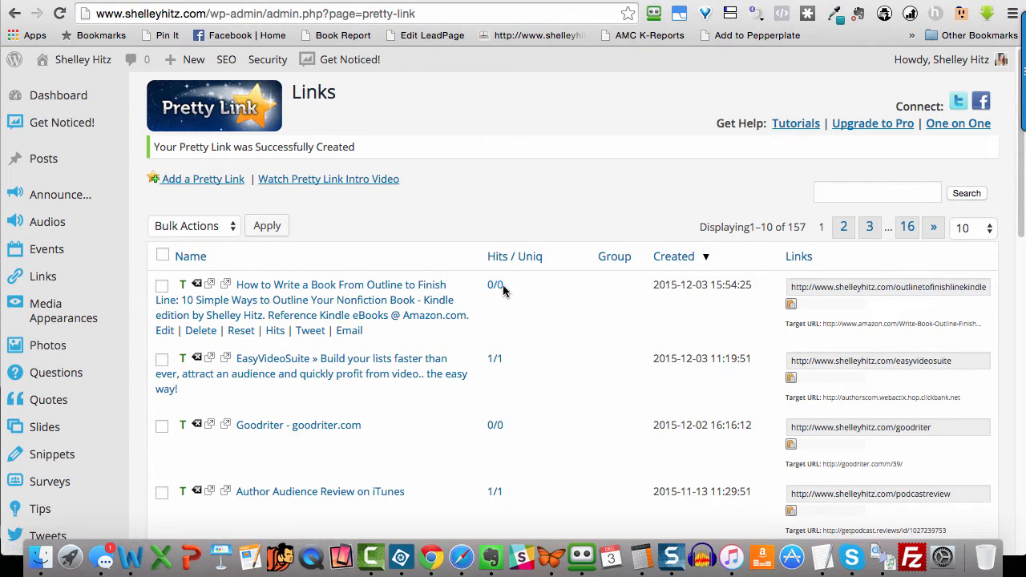
Step: Review the new Kindle book link's edit options, then cancel back to the Links list showing it with 0/0 hits
{"action": "left_click", "coordinate": [164, 331]}
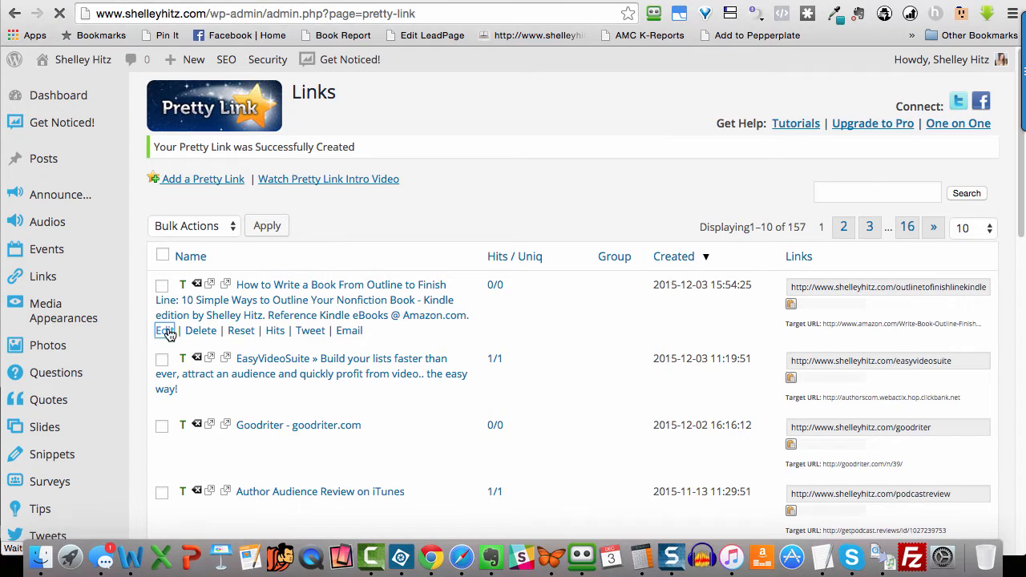
{"action": "left_click", "coordinate": [165, 331]}
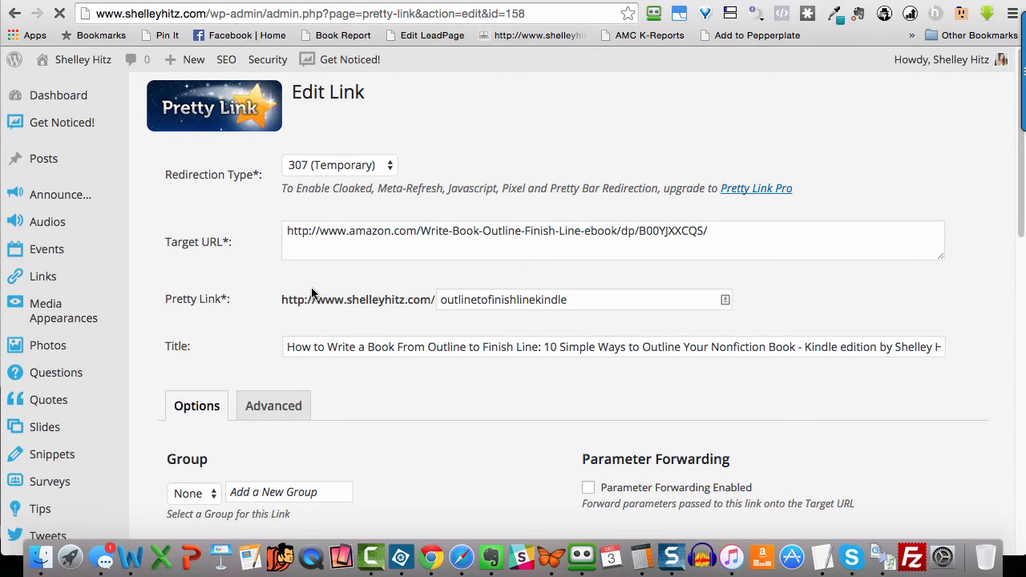
{"action": "scroll", "scroll_direction": "down", "scroll_amount": 3}
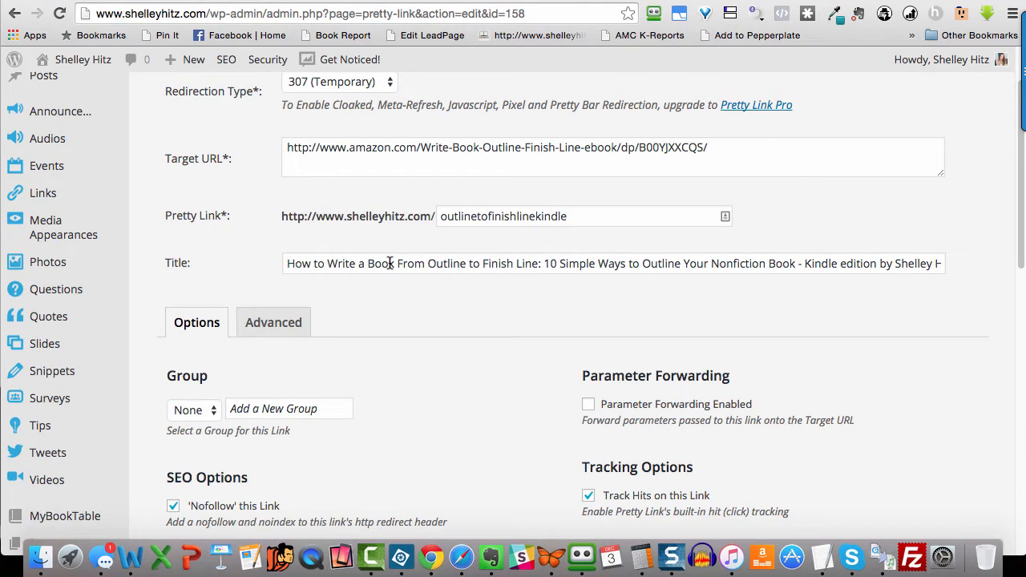
{"action": "scroll", "scroll_direction": "down", "scroll_amount": 3}
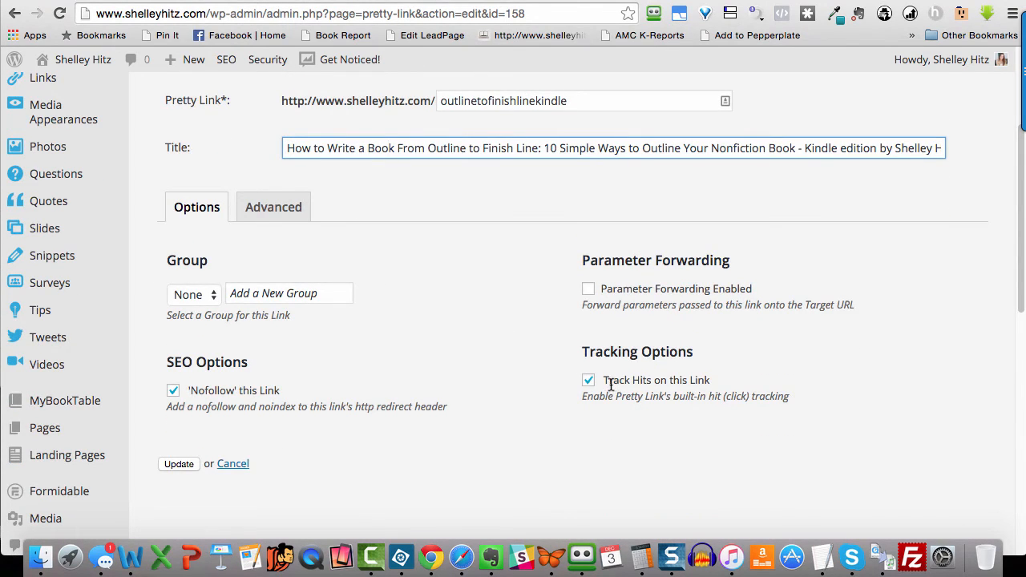
{"action": "left_click", "coordinate": [192, 294]}
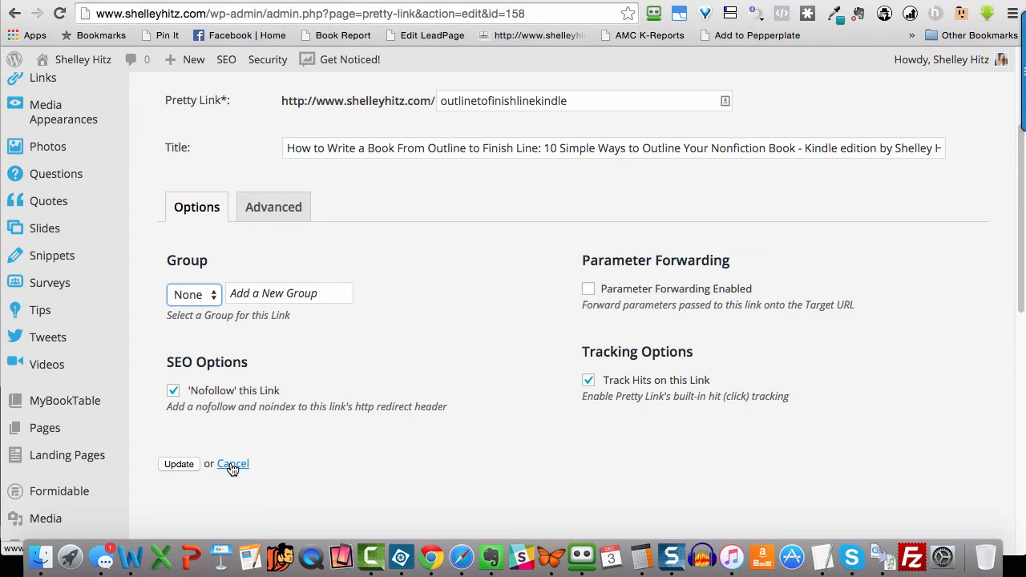
{"action": "left_click", "coordinate": [232, 464]}
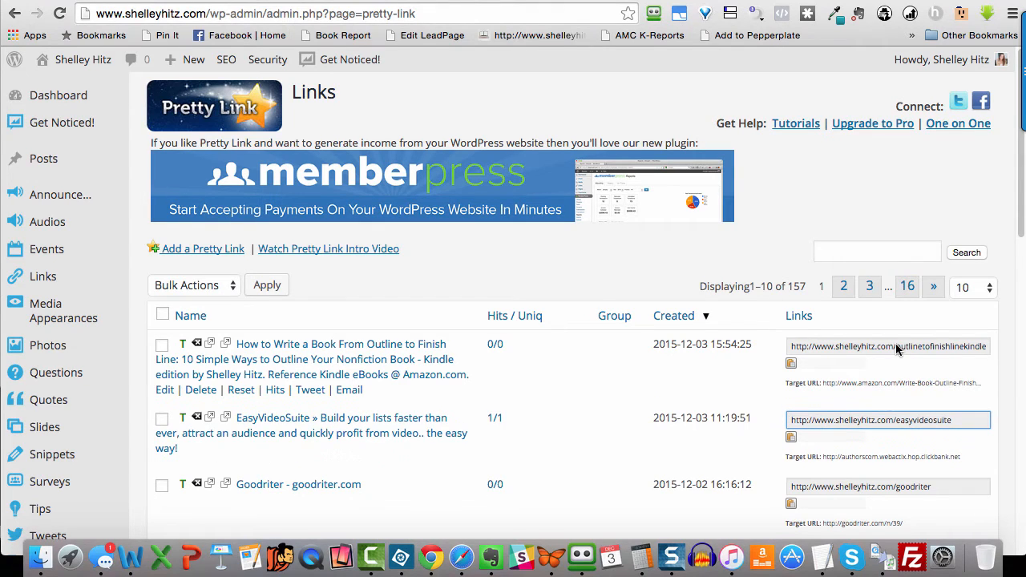
{"action": "mouse_move", "coordinate": [266, 374]}
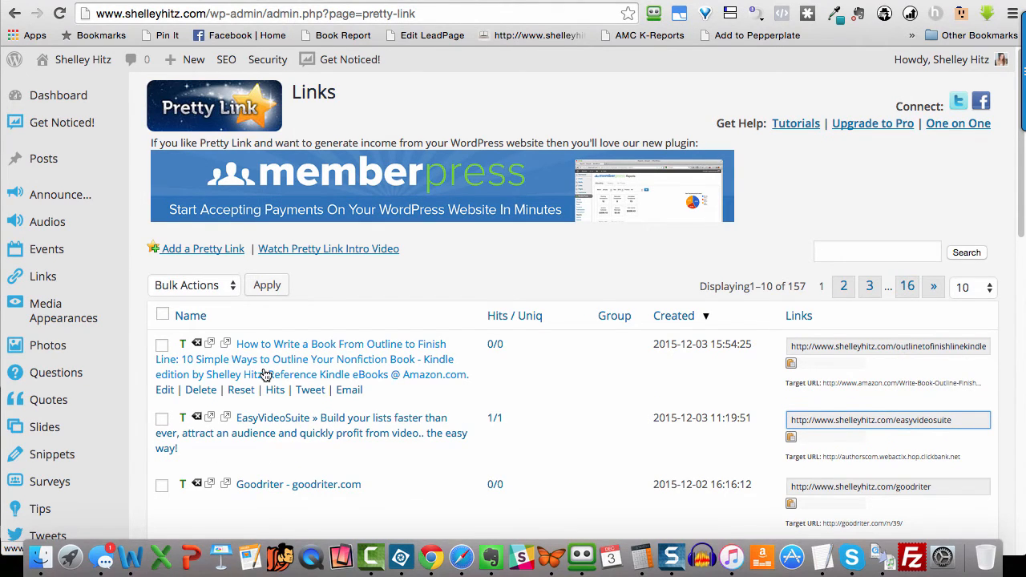
{"action": "scroll", "scroll_direction": "down", "scroll_amount": 3}
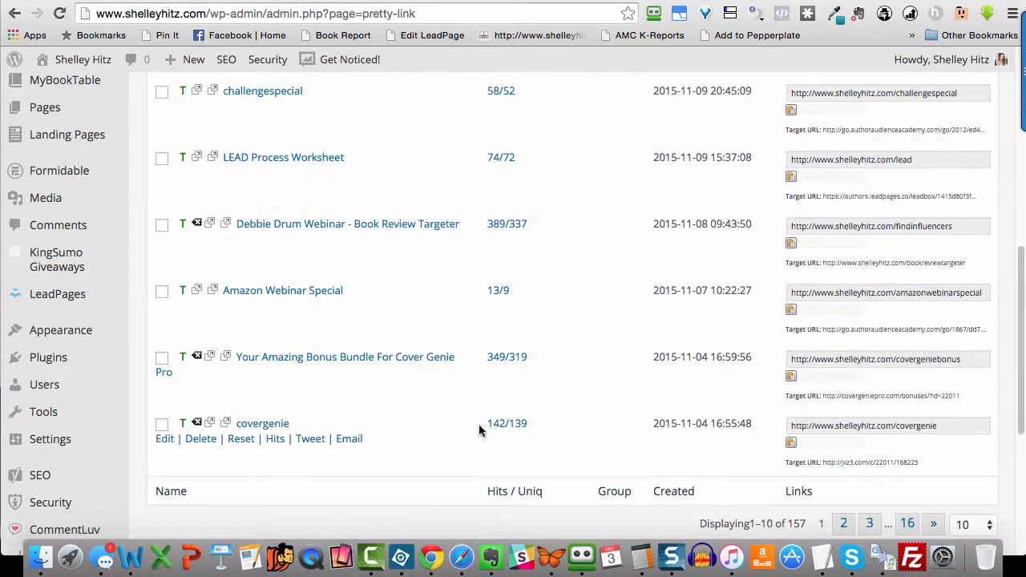
{"action": "scroll", "scroll_direction": "down", "scroll_amount": 3}
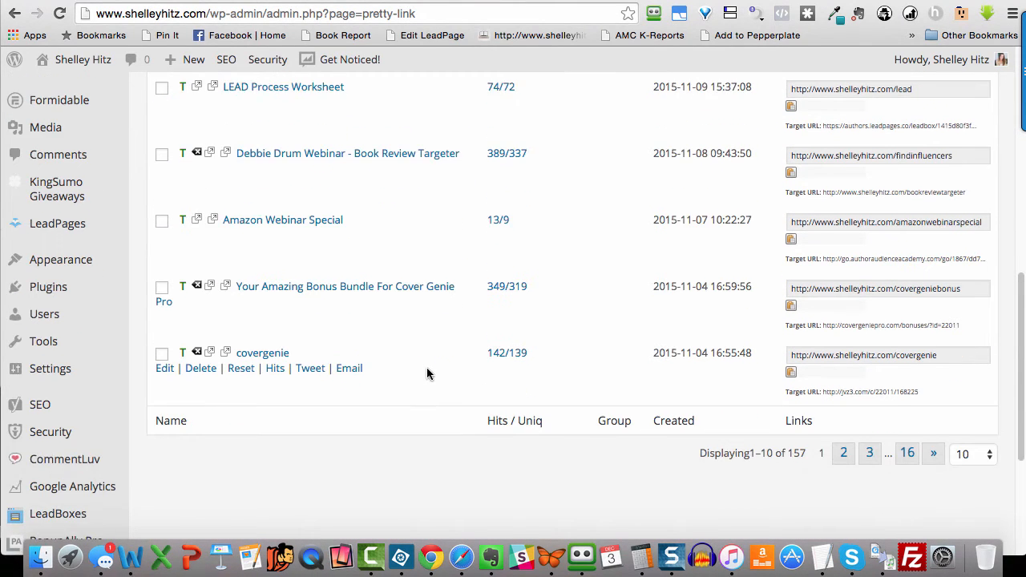
{"action": "scroll", "scroll_direction": "down", "scroll_amount": 3}
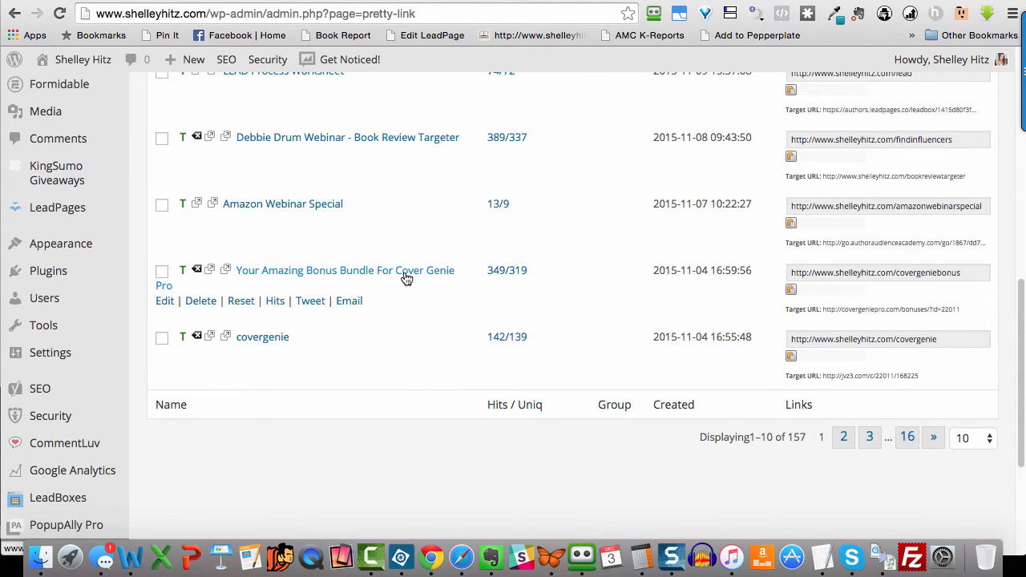
{"action": "mouse_move", "coordinate": [435, 279]}
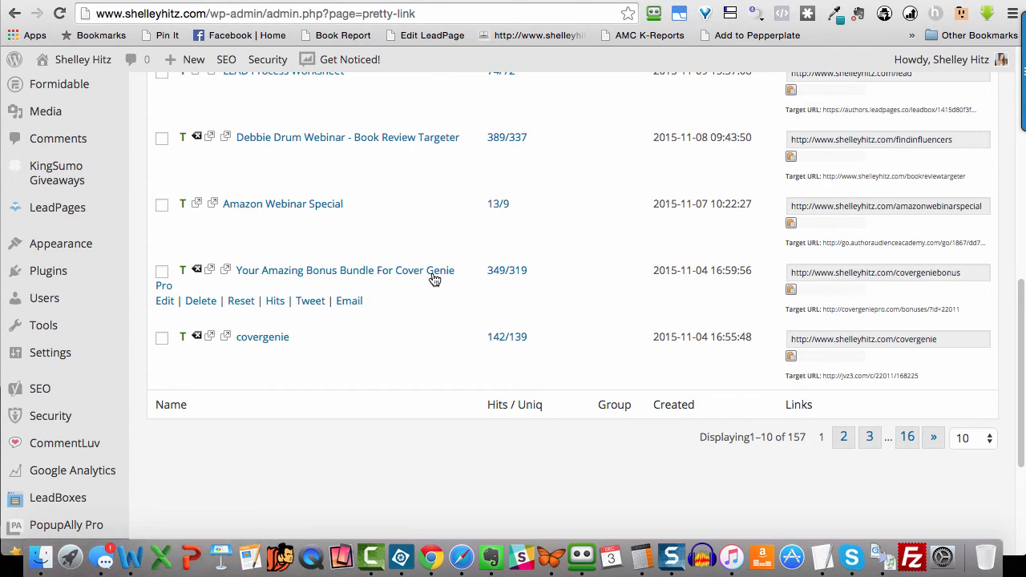
{"action": "mouse_move", "coordinate": [524, 280]}
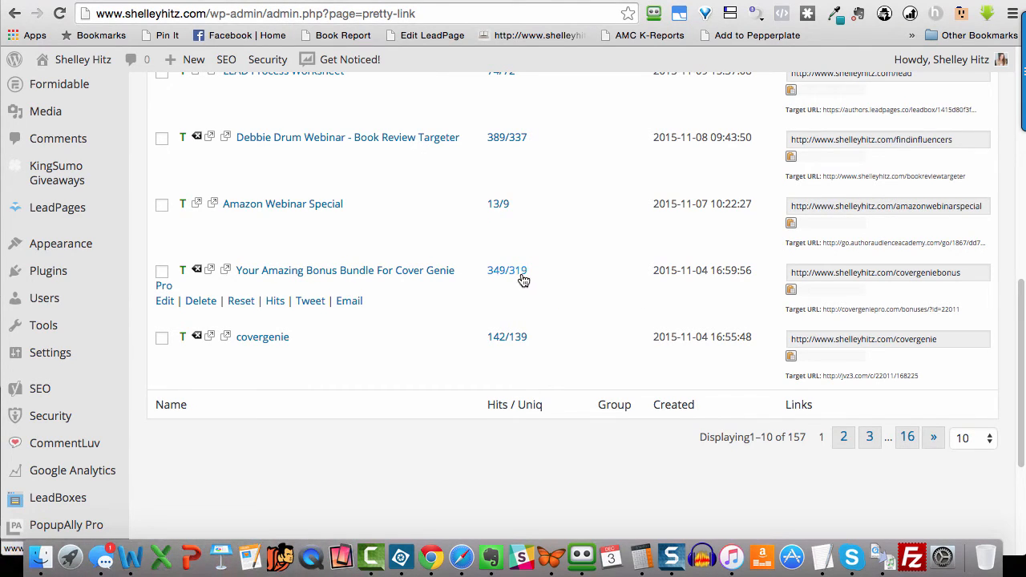
{"action": "mouse_move", "coordinate": [518, 341]}
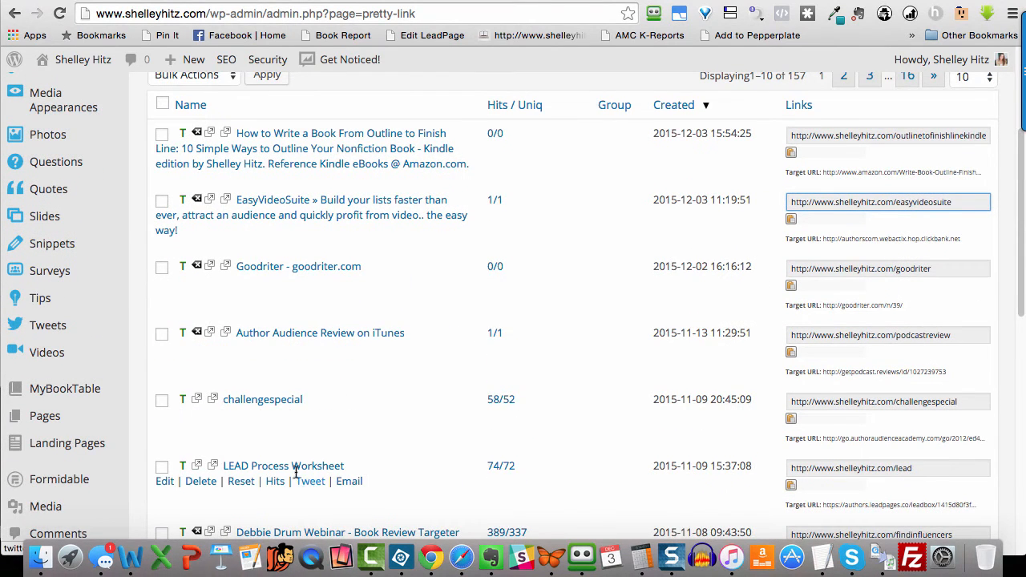
{"action": "scroll", "scroll_direction": "down", "scroll_amount": 3}
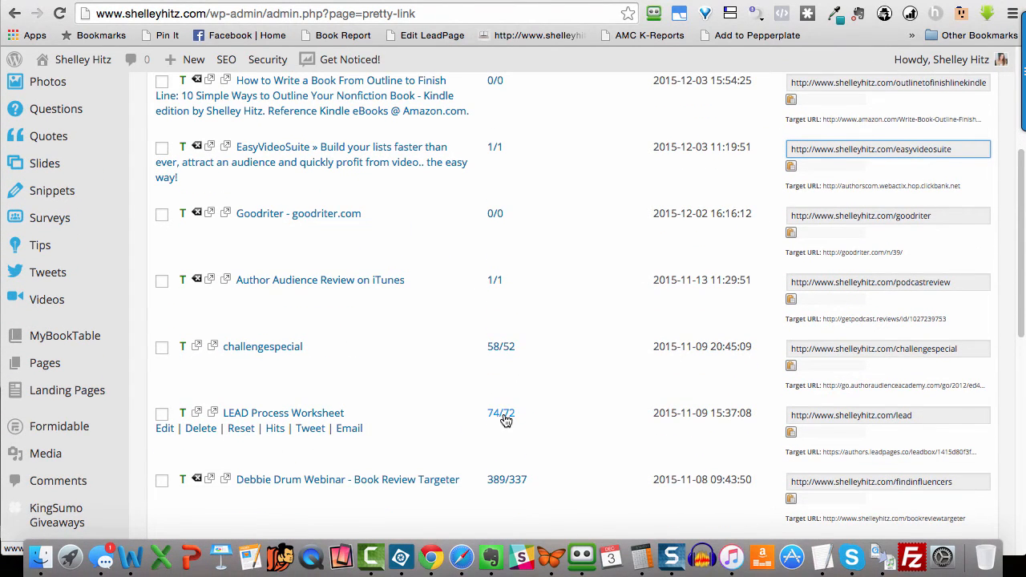
{"action": "mouse_move", "coordinate": [902, 423]}
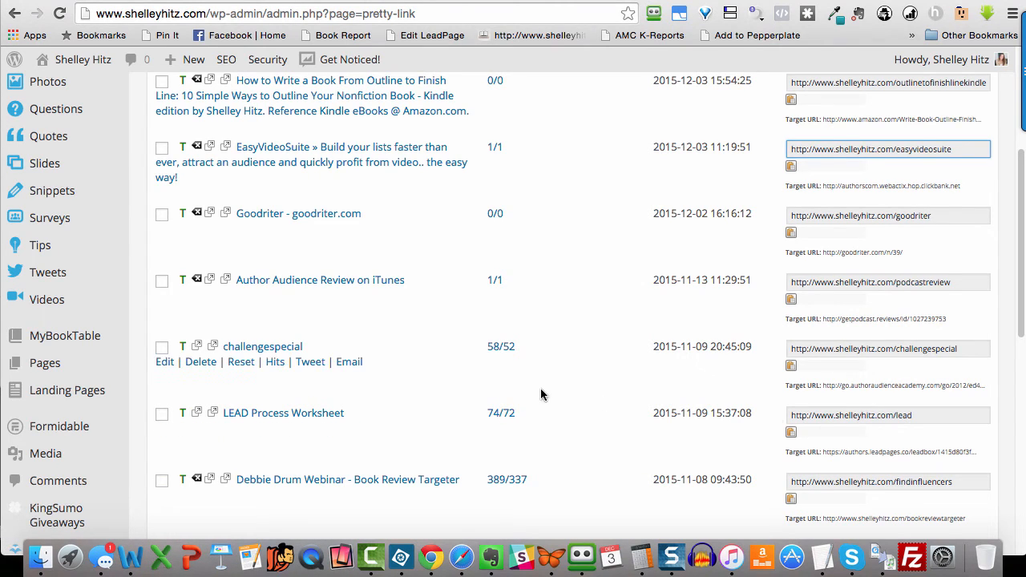
{"action": "mouse_move", "coordinate": [527, 376]}
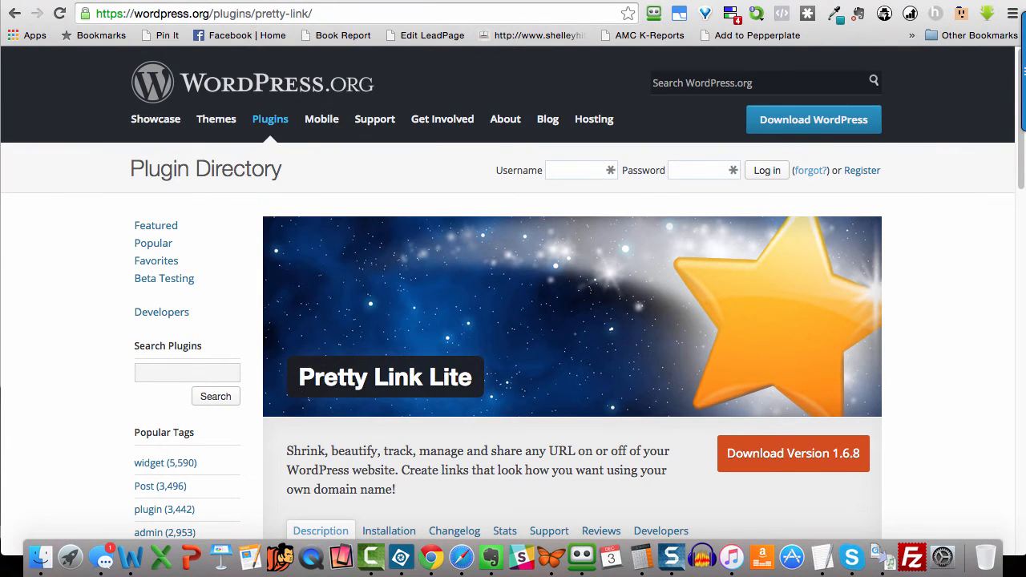
{"action": "mouse_move", "coordinate": [952, 316]}
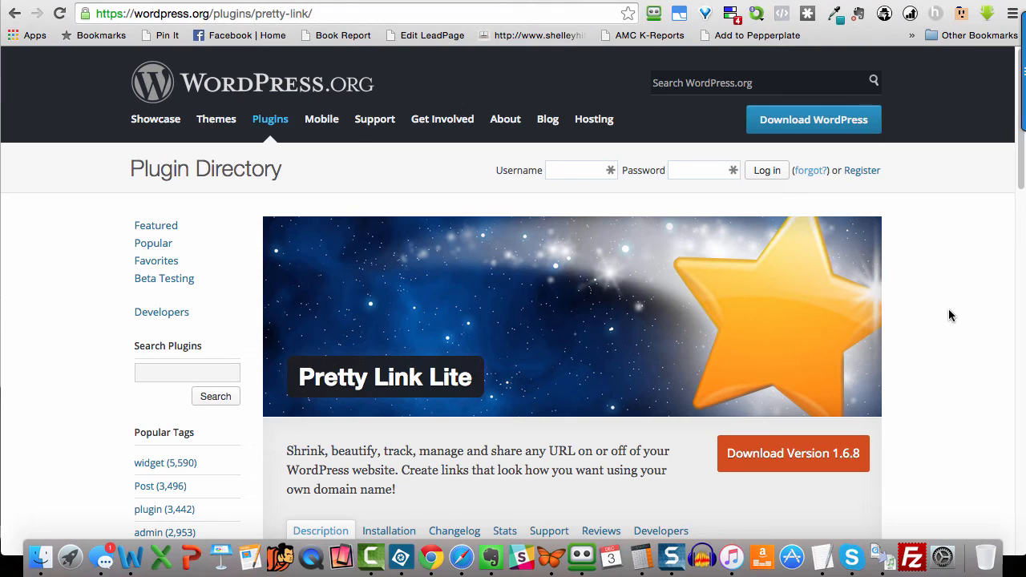
{"action": "mouse_move", "coordinate": [945, 307]}
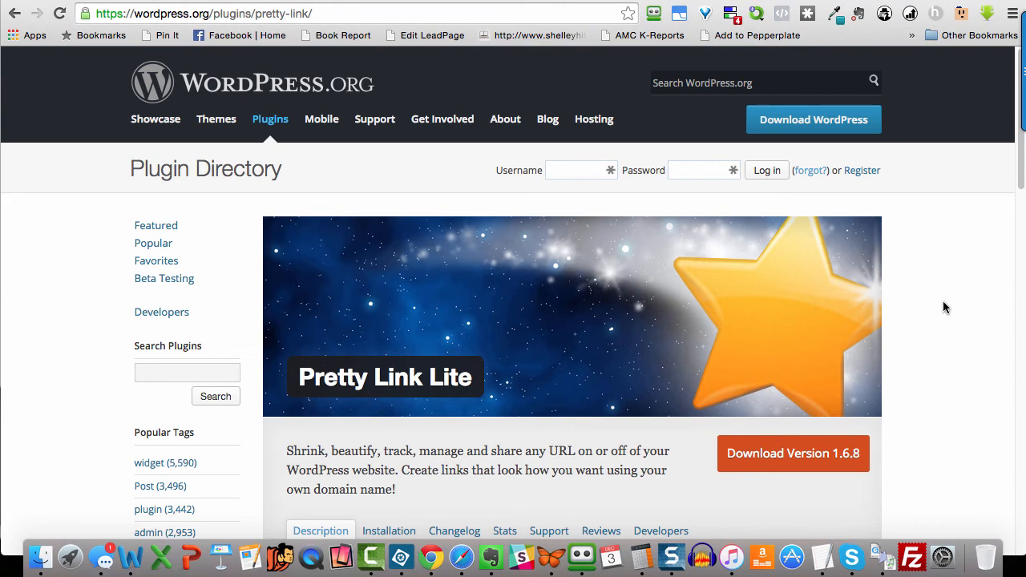
{"action": "mouse_move", "coordinate": [886, 344]}
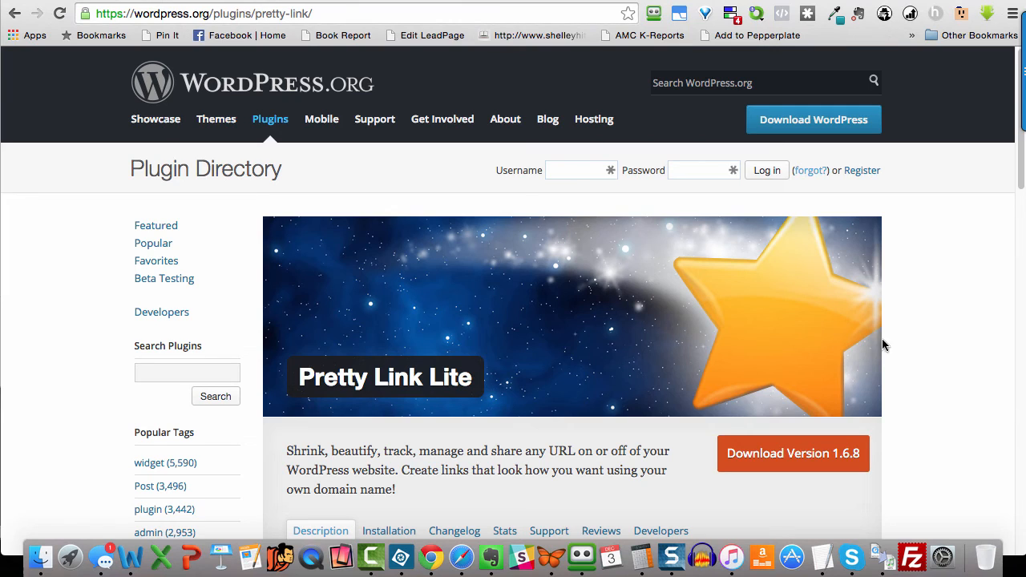
{"action": "mouse_move", "coordinate": [893, 346]}
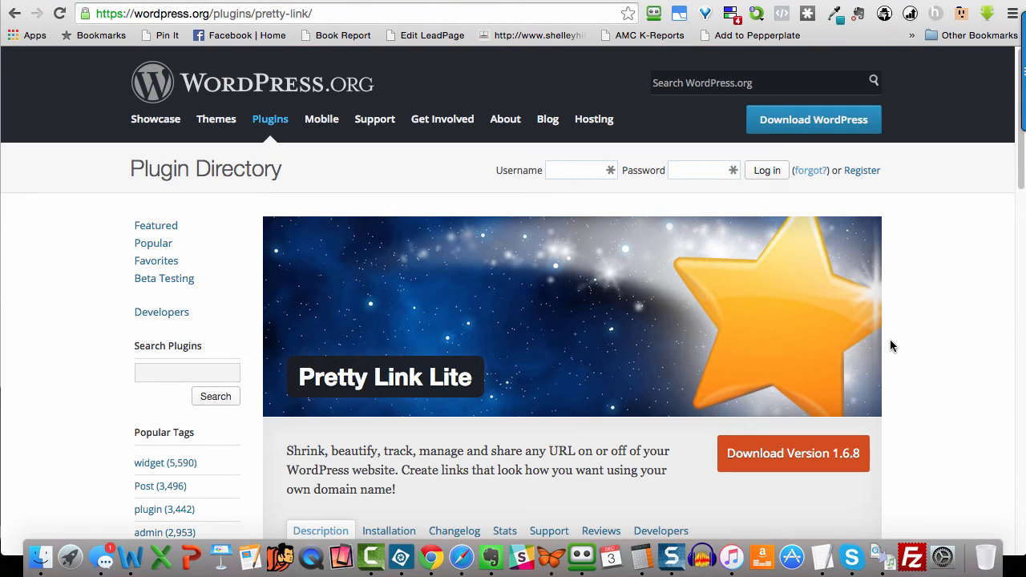
{"action": "mouse_move", "coordinate": [896, 343]}
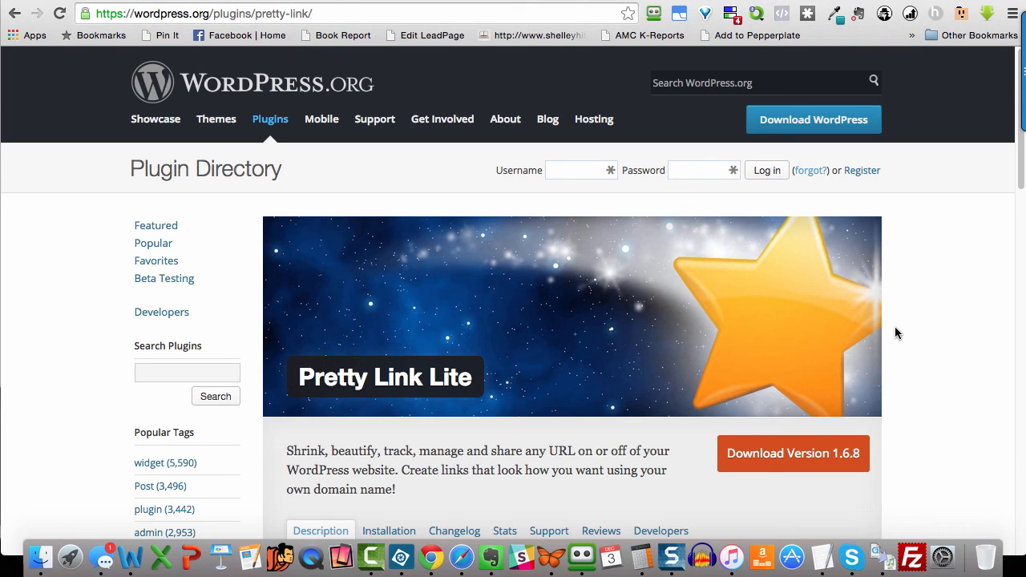
{"action": "mouse_move", "coordinate": [798, 98]}
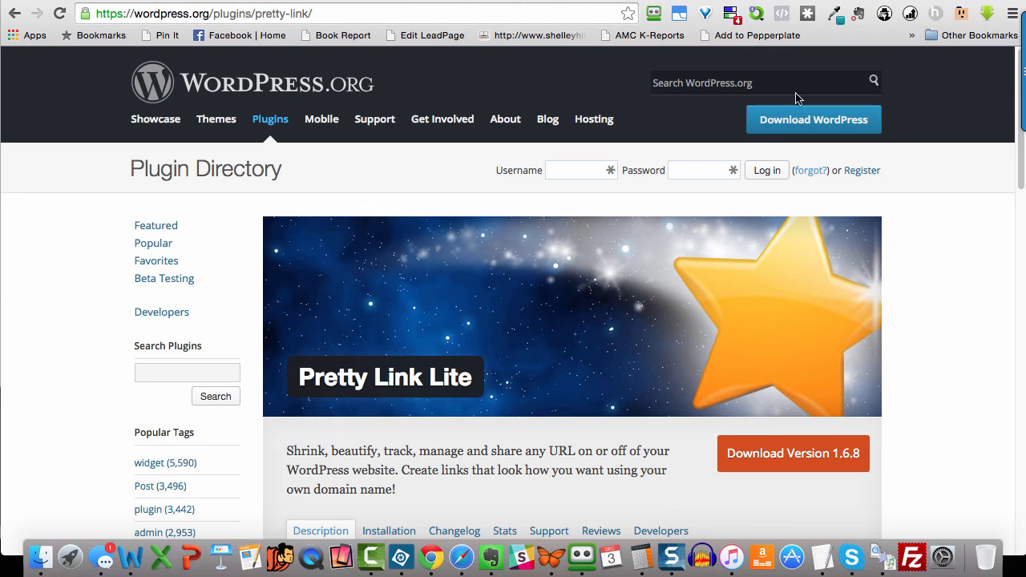